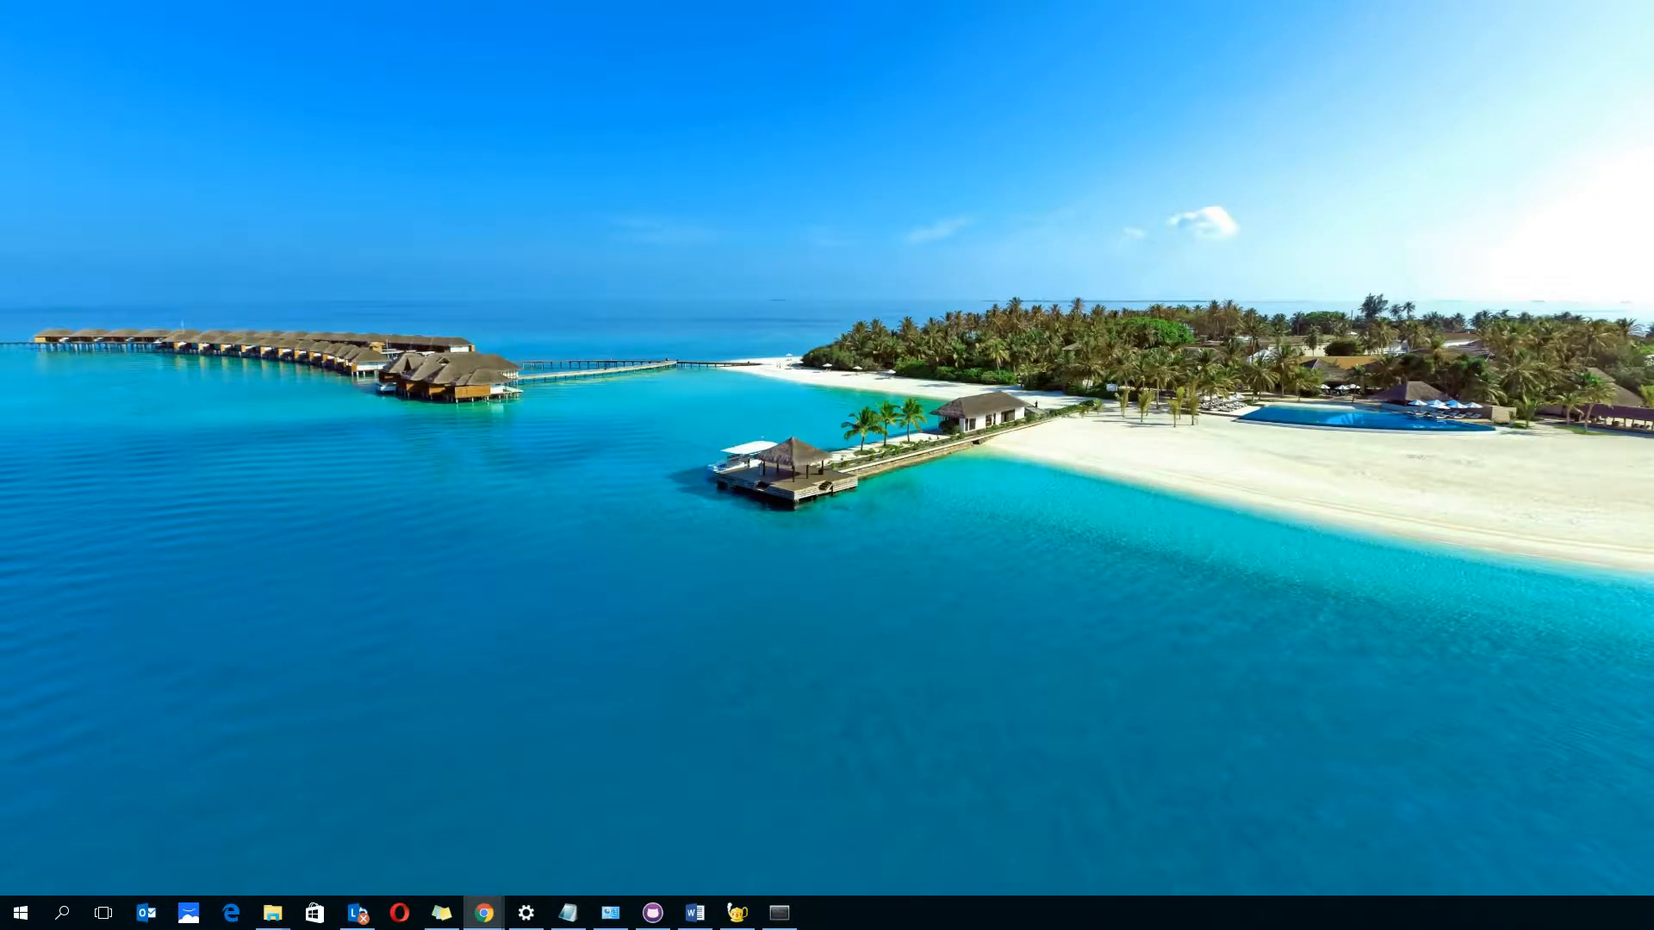
{"action": "mouse_move", "coordinate": [900, 817]}
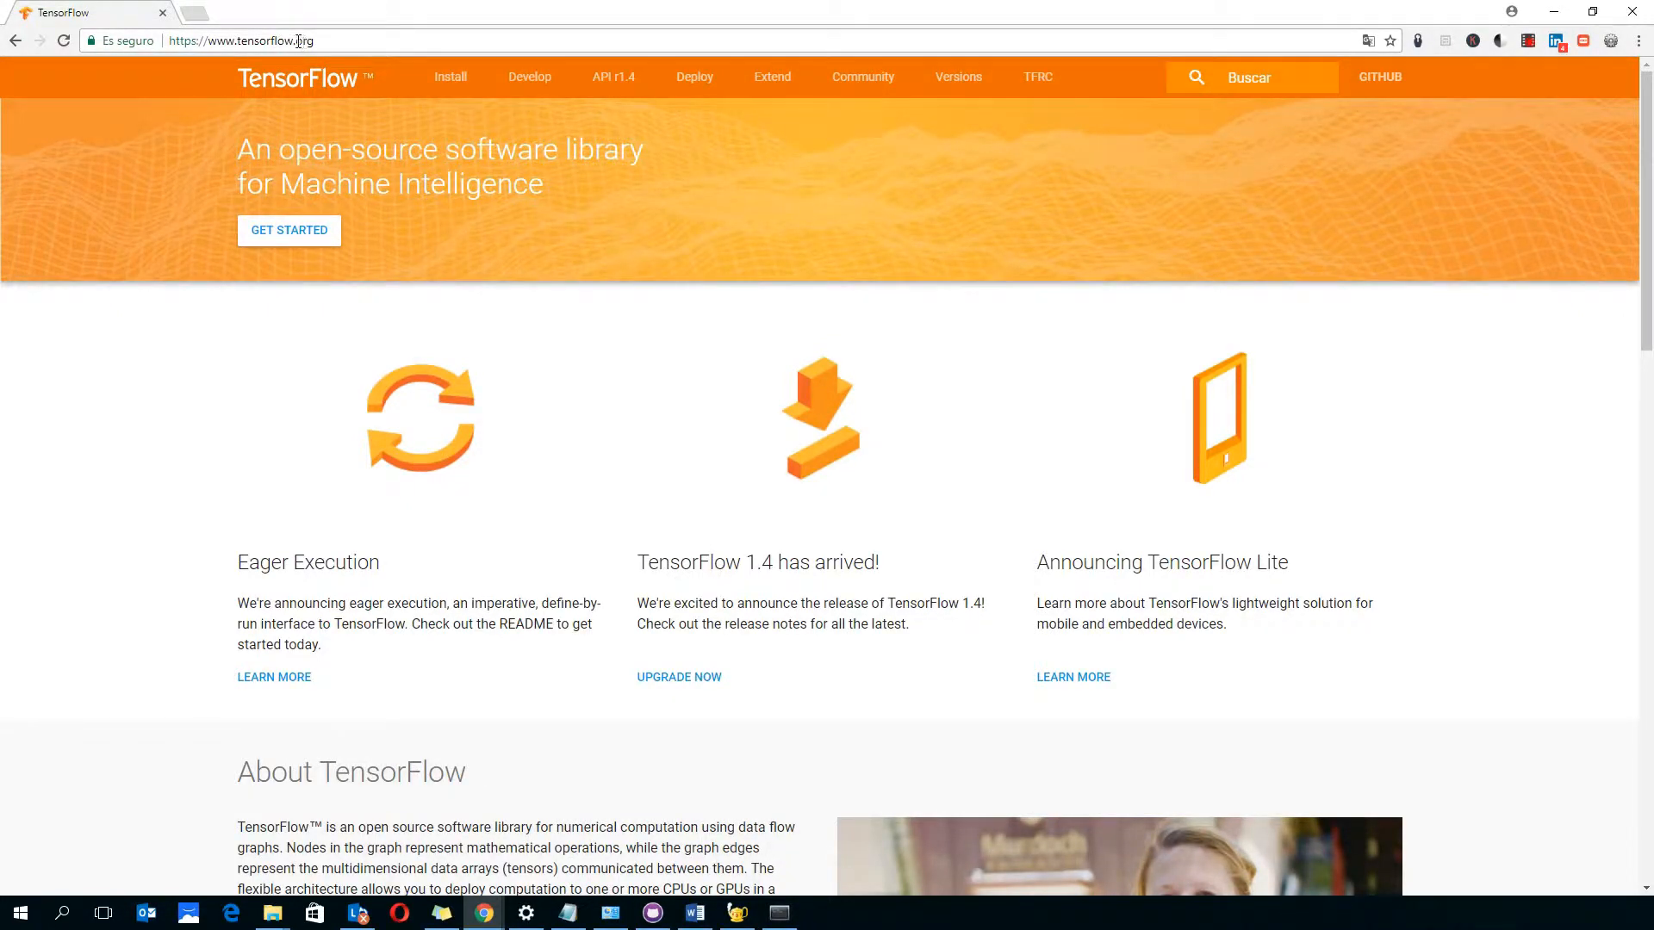
{"action": "mouse_move", "coordinate": [449, 75]}
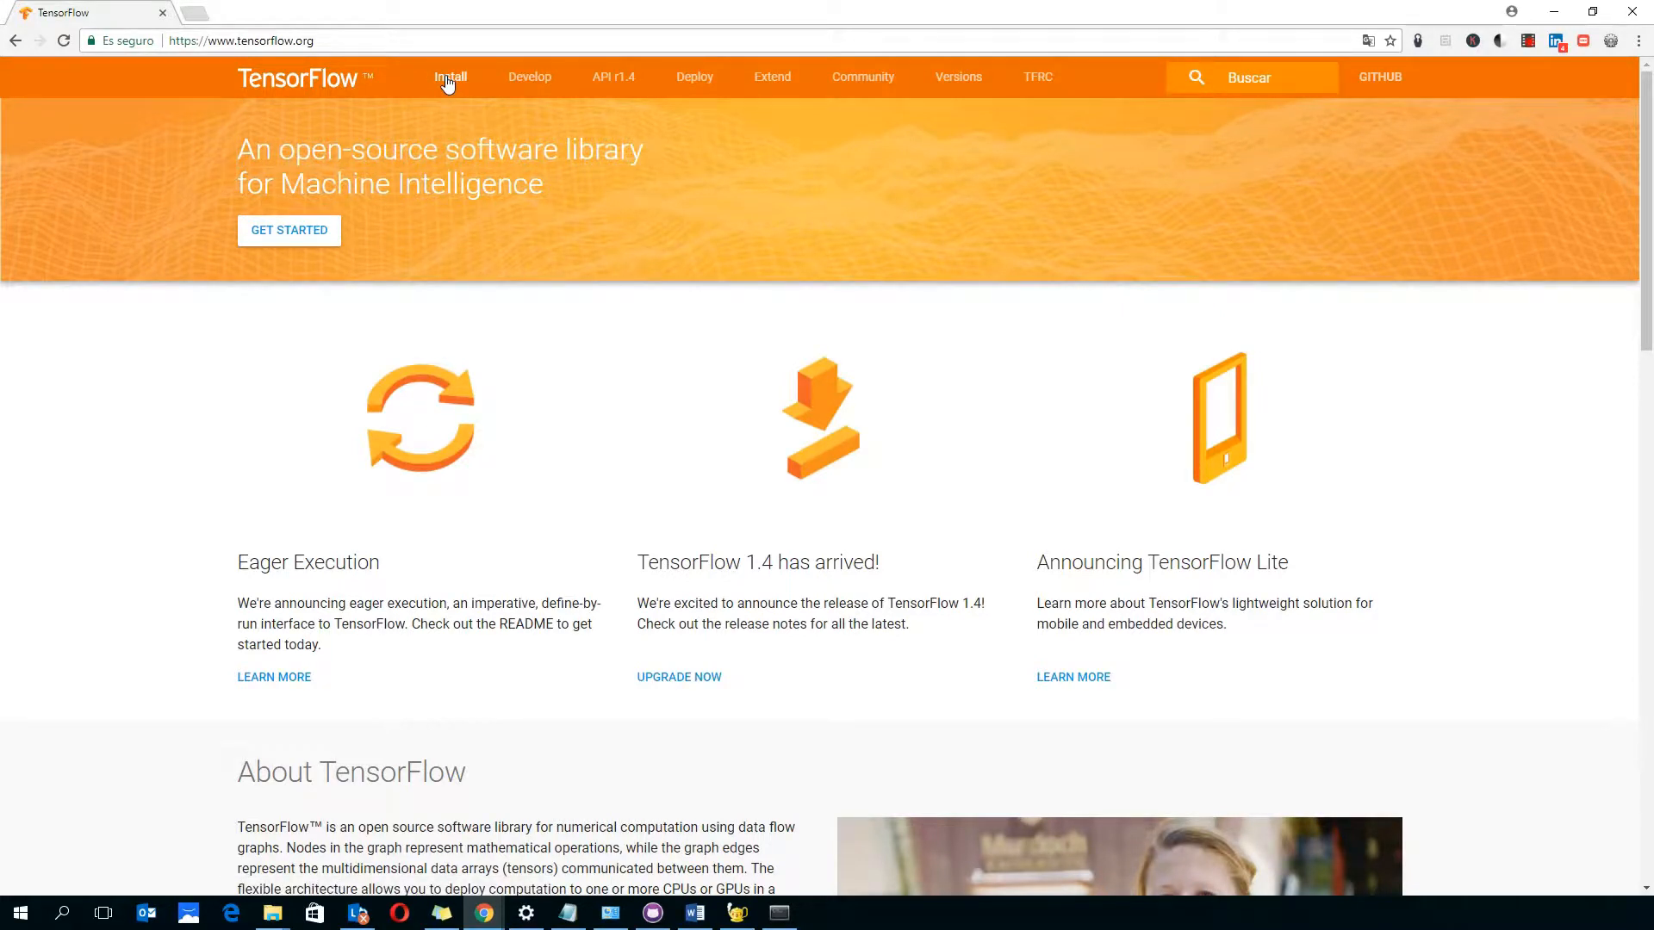
Step: Navigate from Install to the Windows guide and bring its Installing with Anaconda steps into view
{"action": "left_click", "coordinate": [449, 75]}
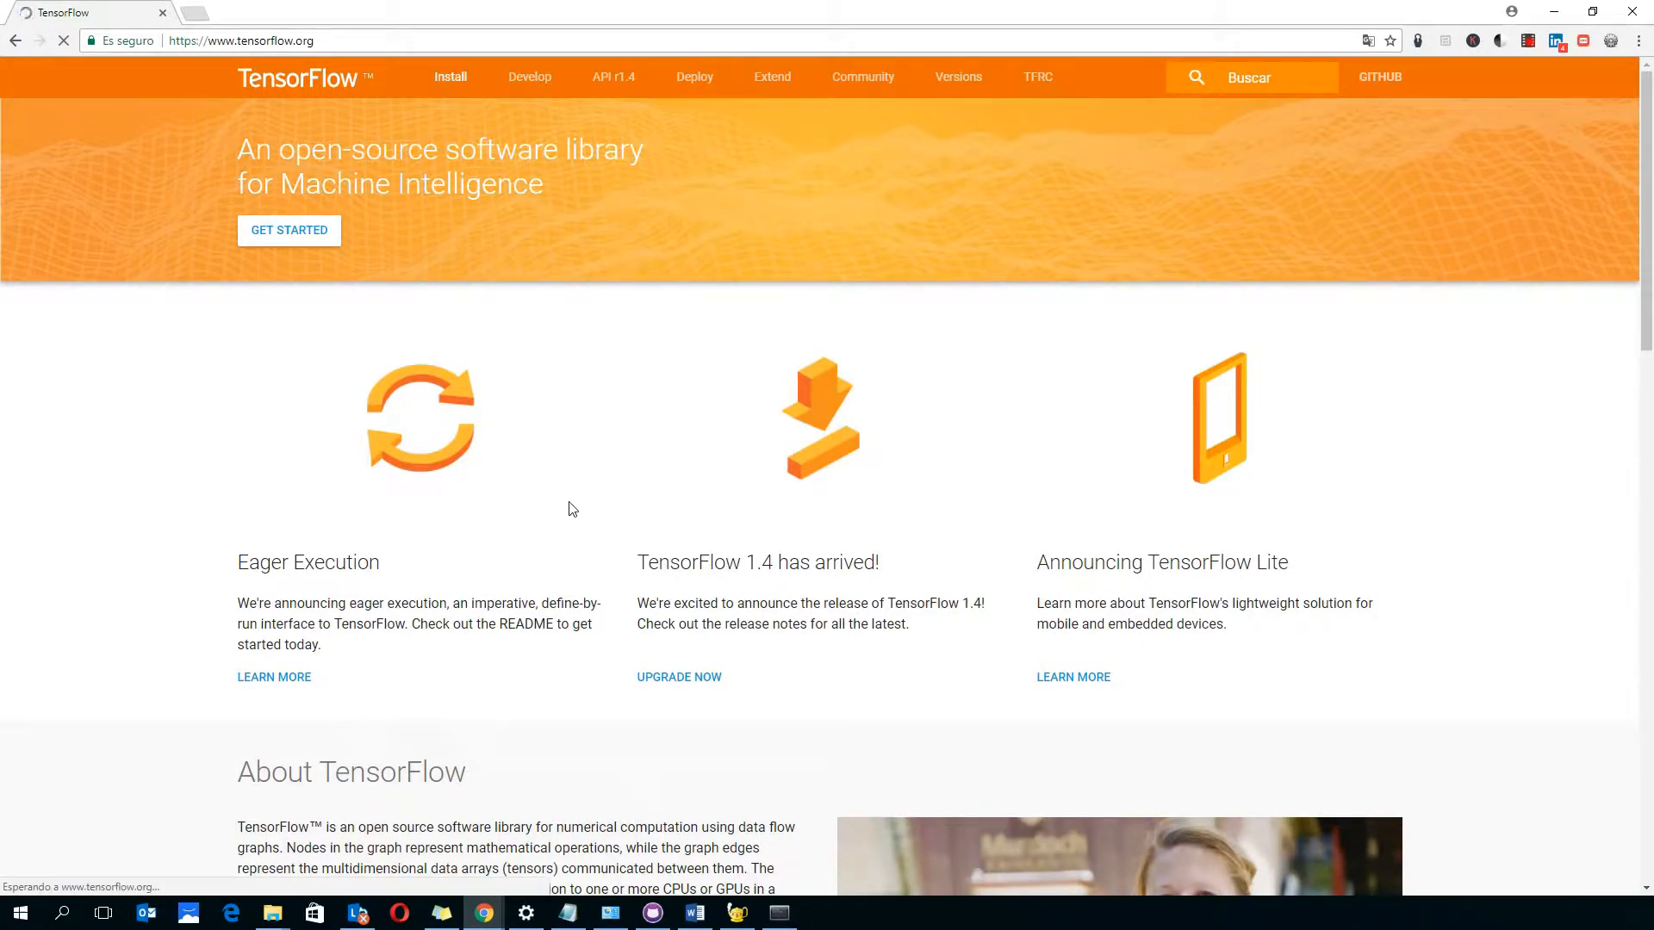
{"action": "left_click", "coordinate": [449, 76]}
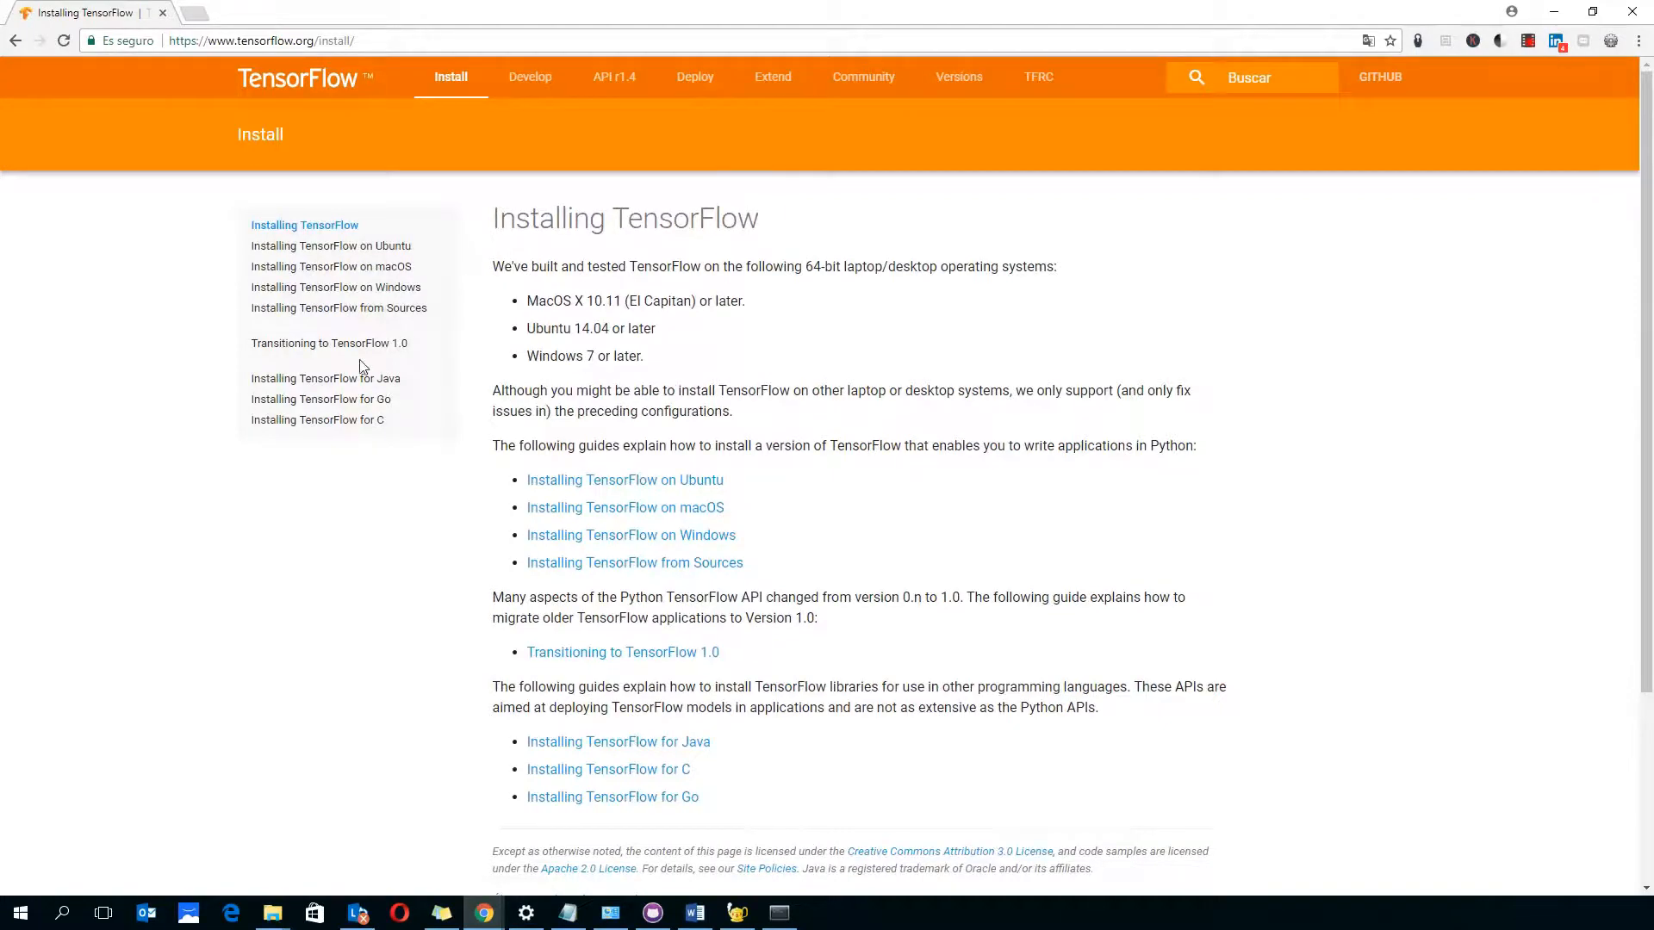
{"action": "mouse_move", "coordinate": [317, 87]}
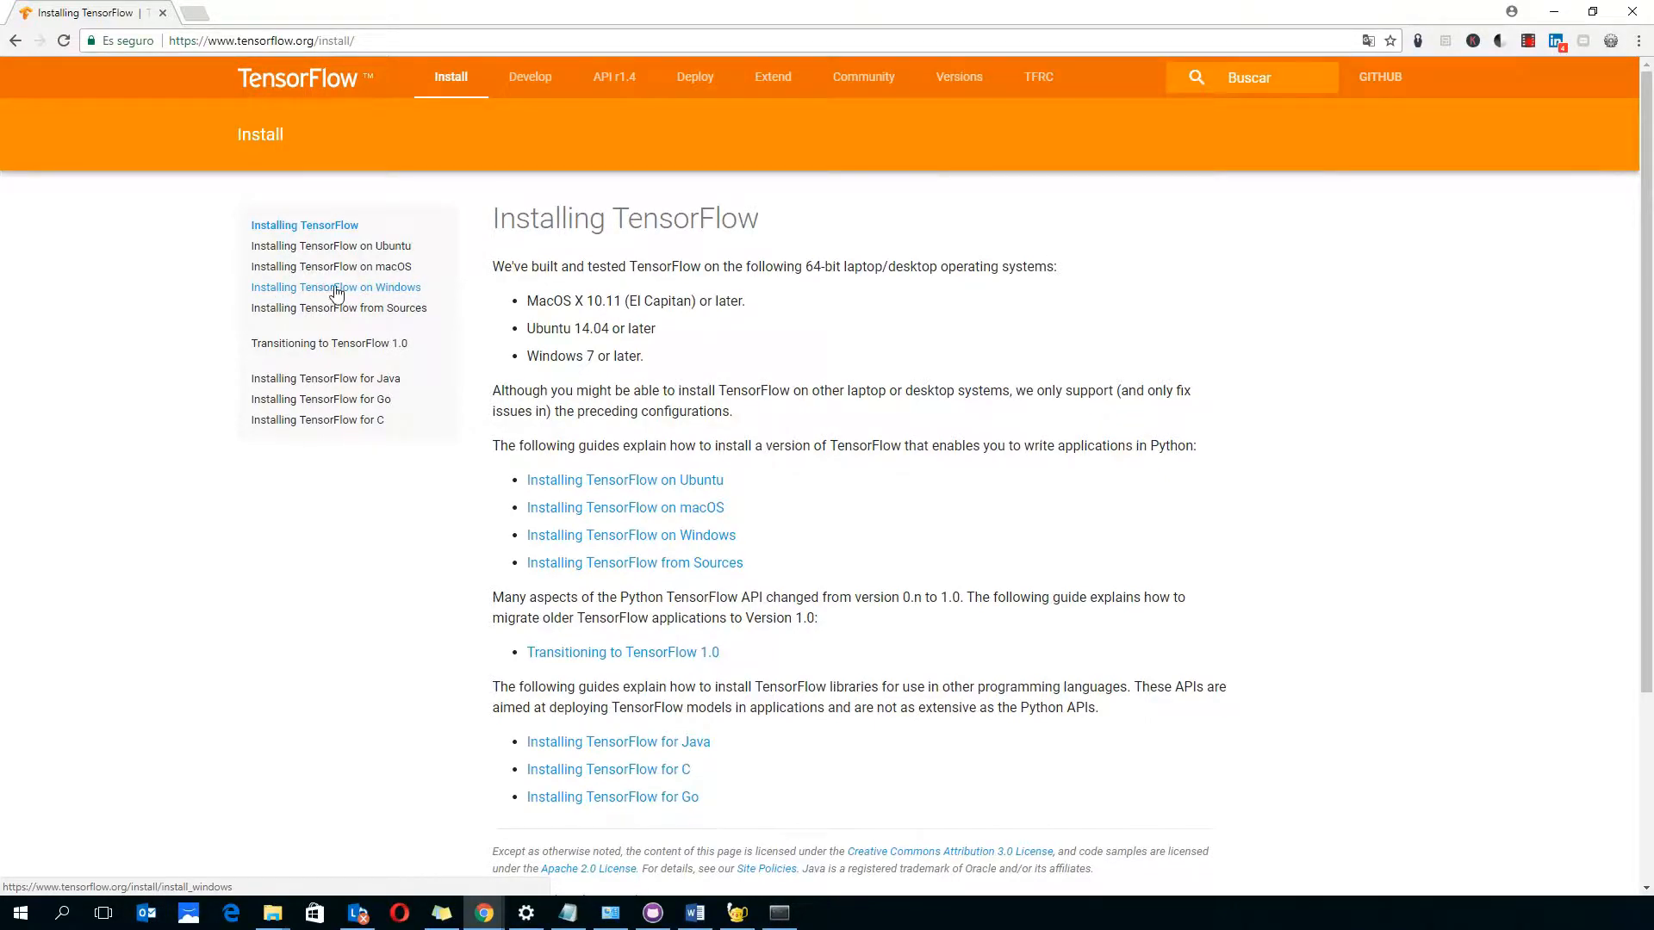
{"action": "left_click", "coordinate": [336, 287]}
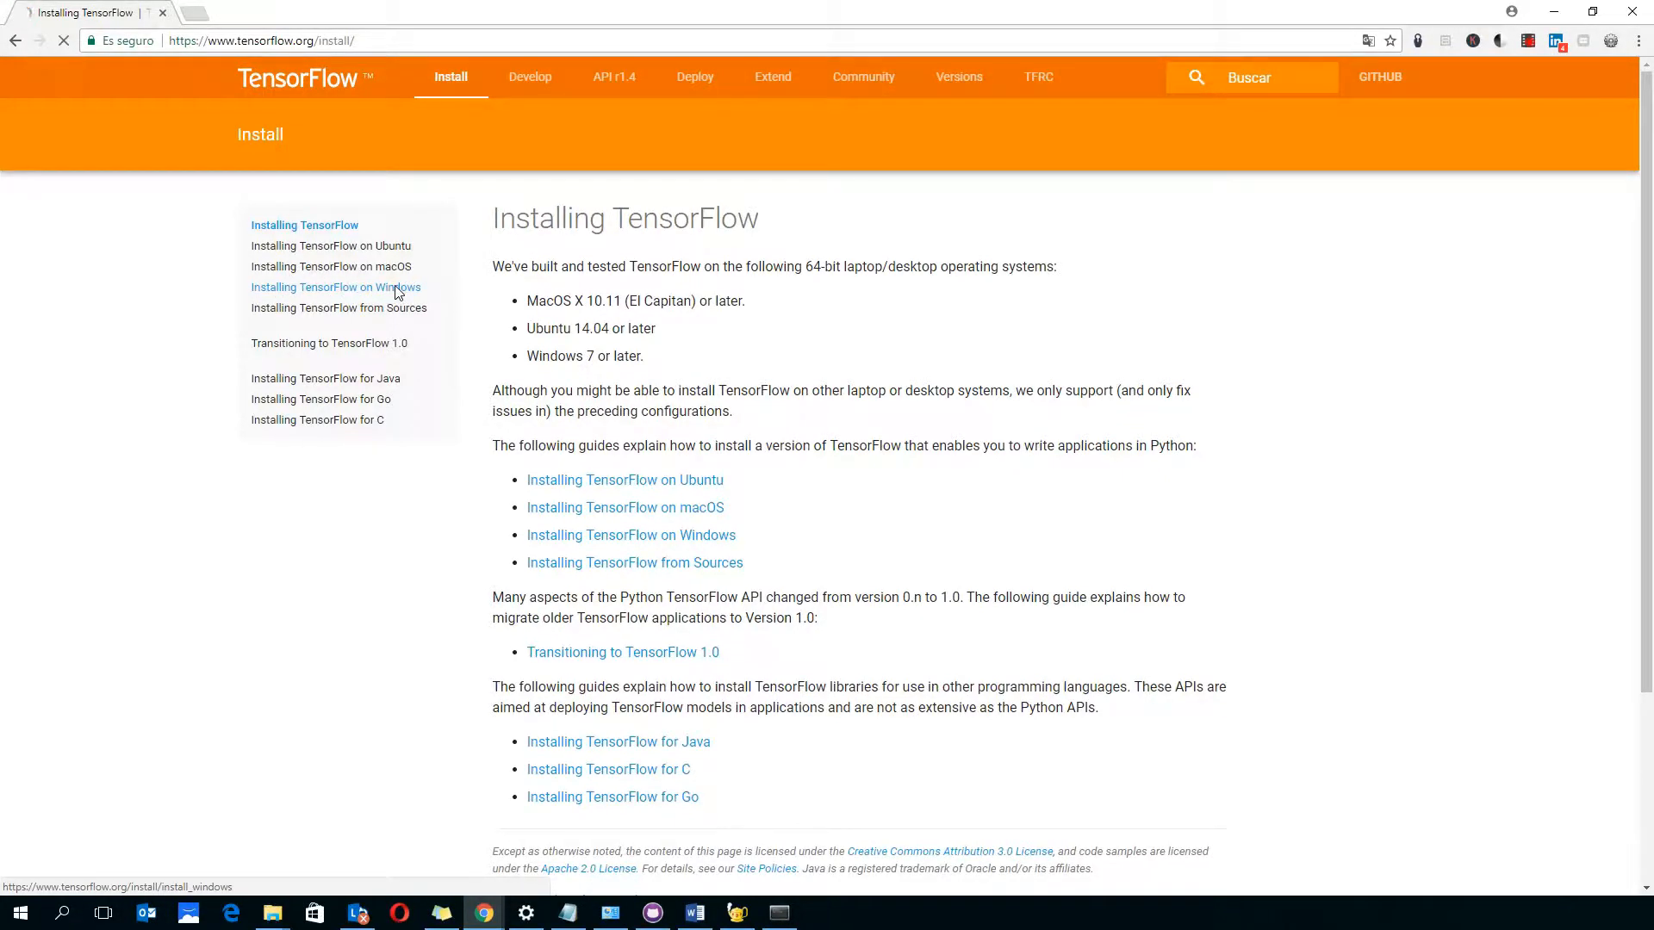
{"action": "left_click", "coordinate": [336, 288]}
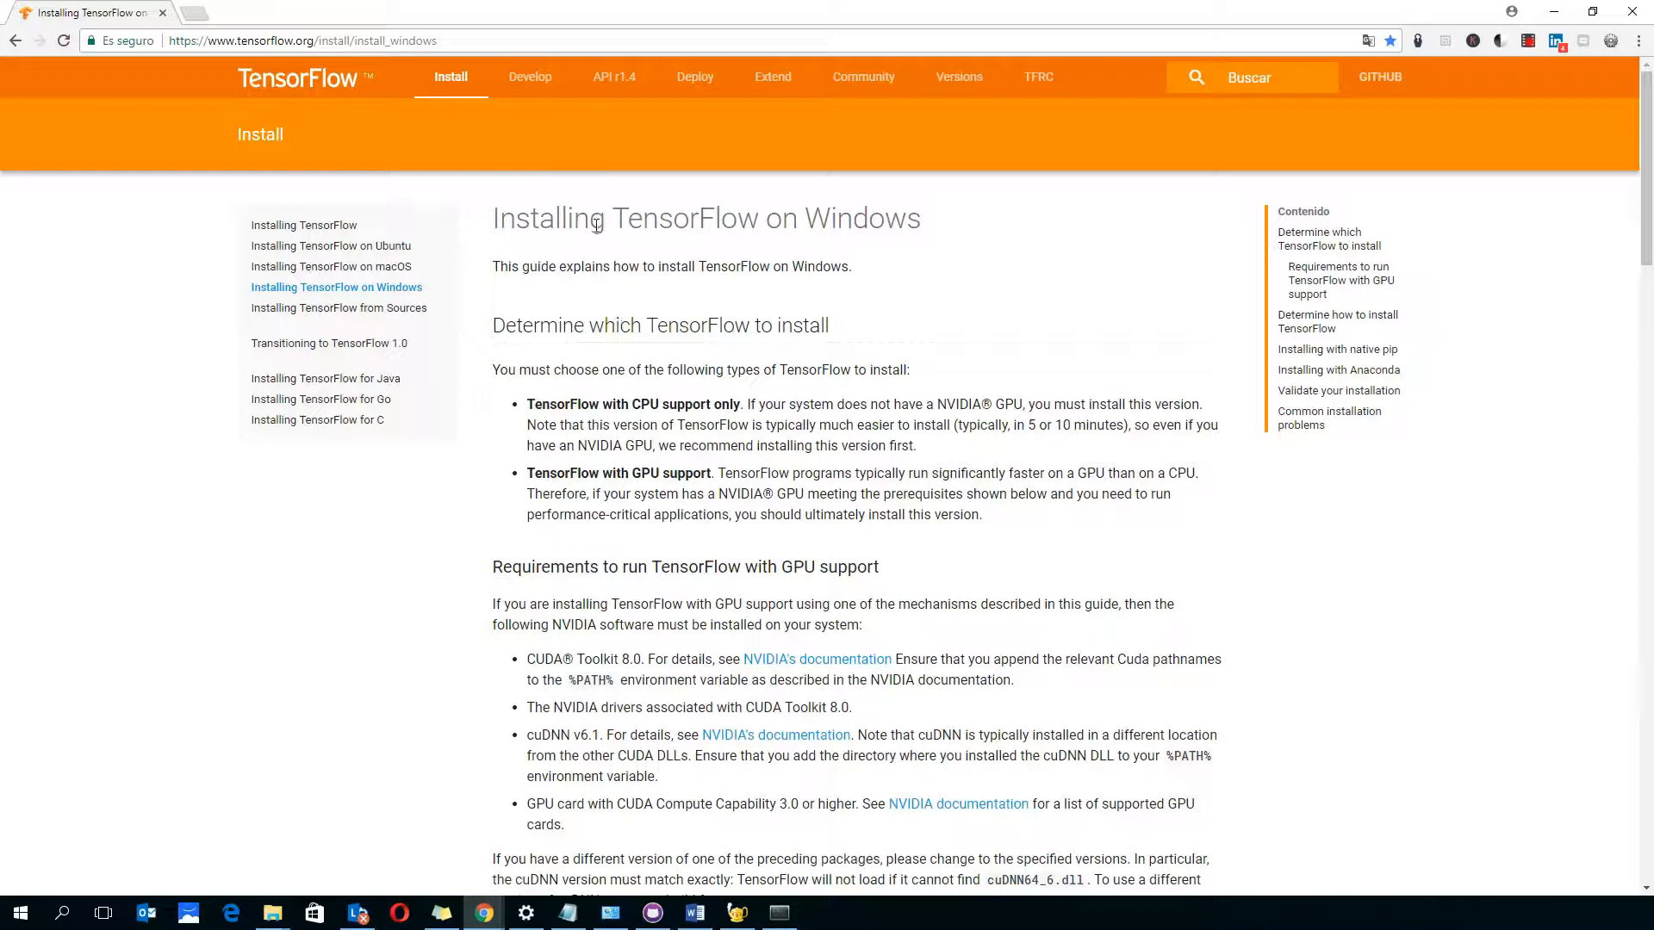
{"action": "scroll", "scroll_direction": "down", "scroll_amount": 3}
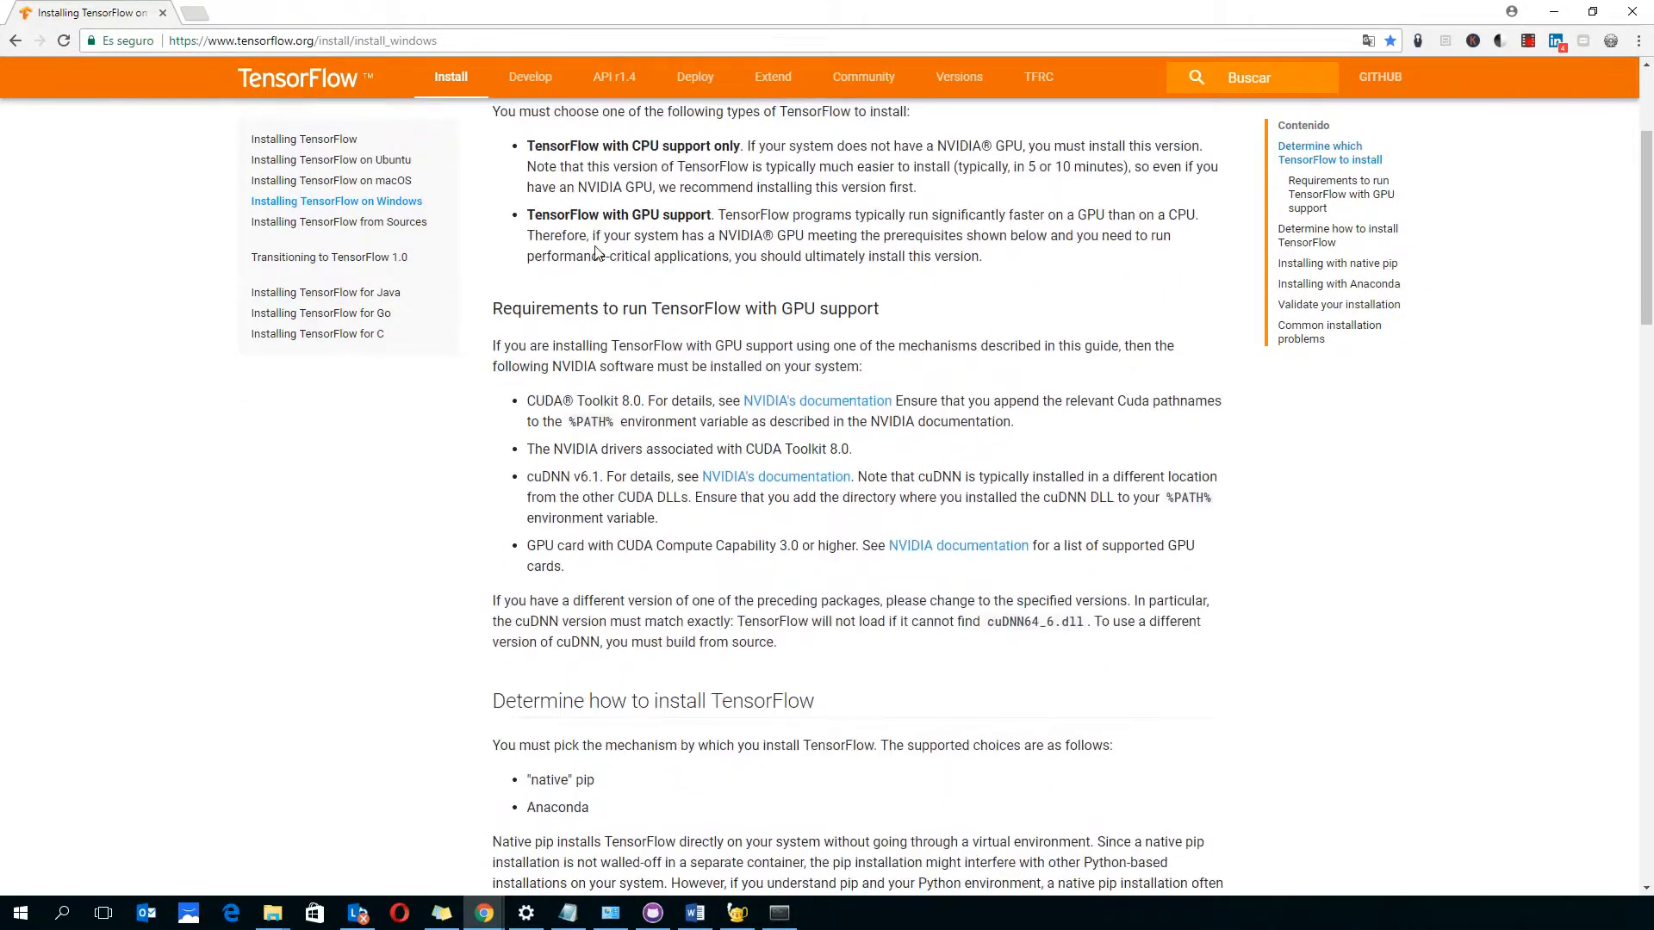
{"action": "scroll", "scroll_direction": "down", "scroll_amount": 3}
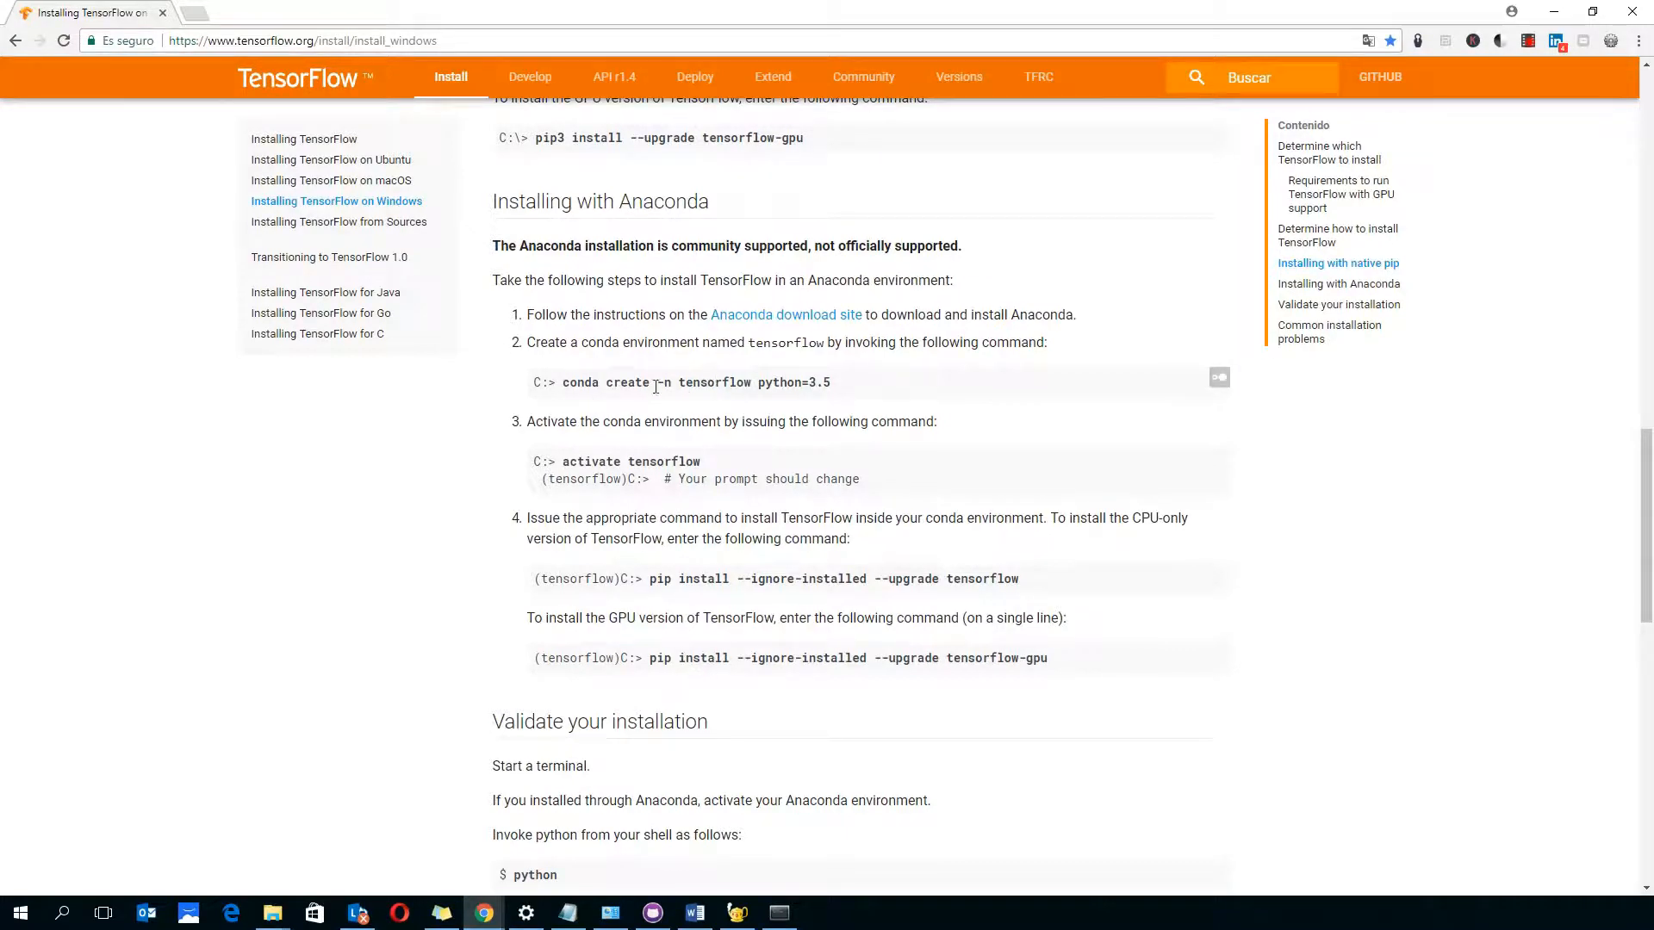
{"action": "mouse_move", "coordinate": [607, 410]}
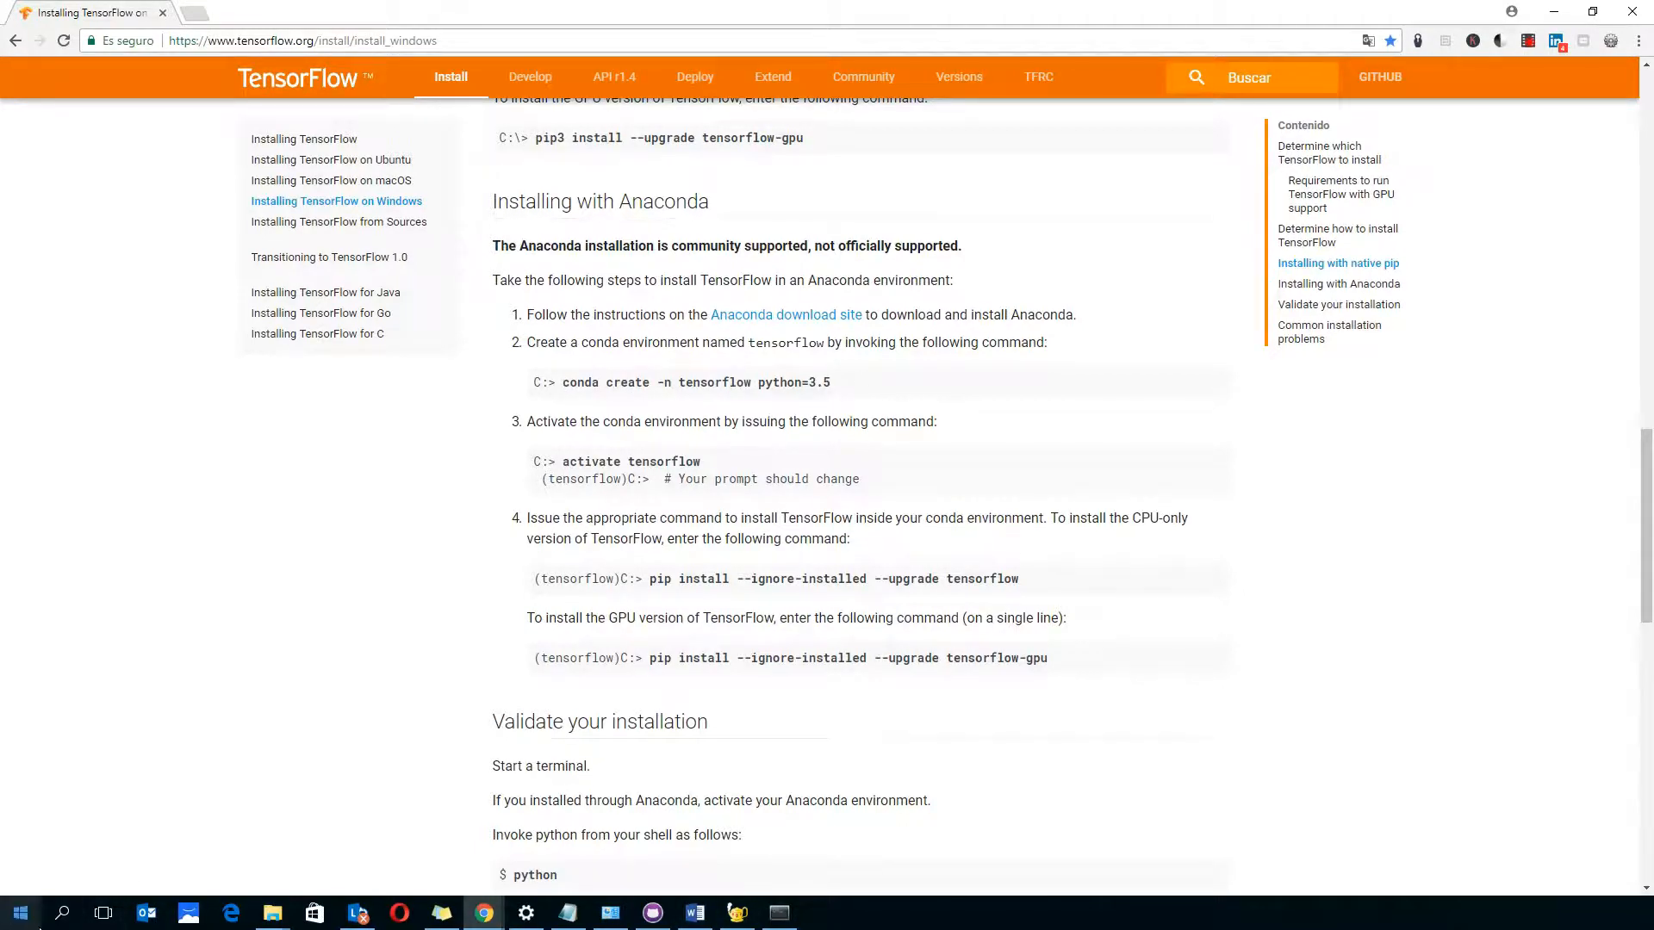
{"action": "left_click", "coordinate": [17, 911]}
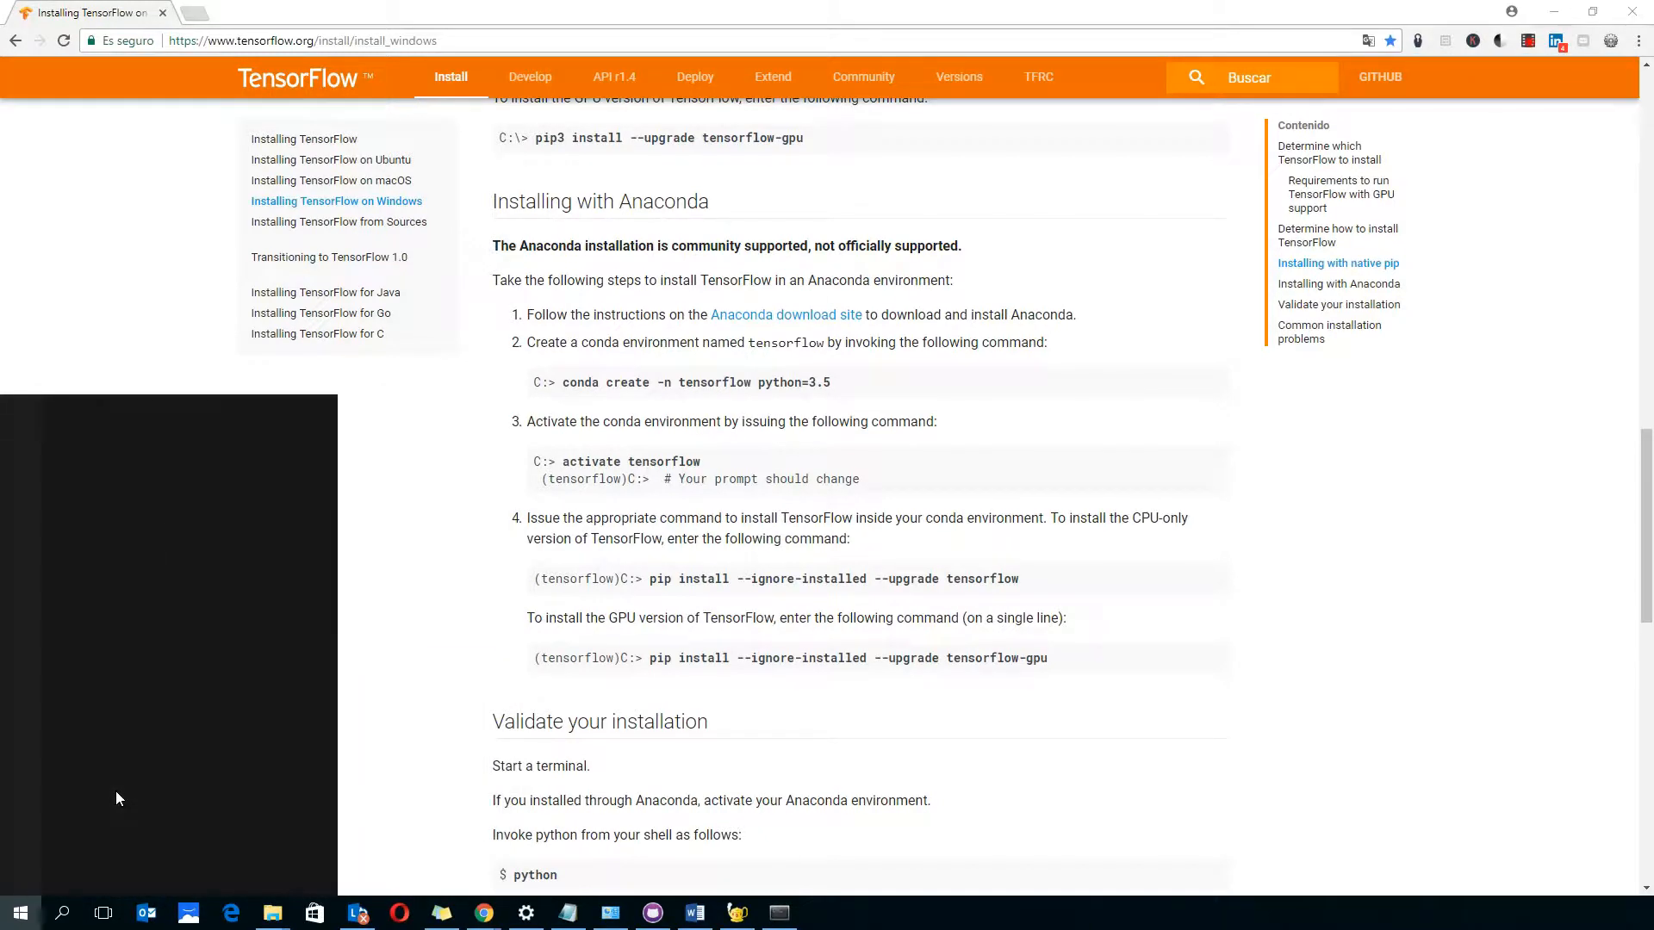
{"action": "type", "text": "cmd"}
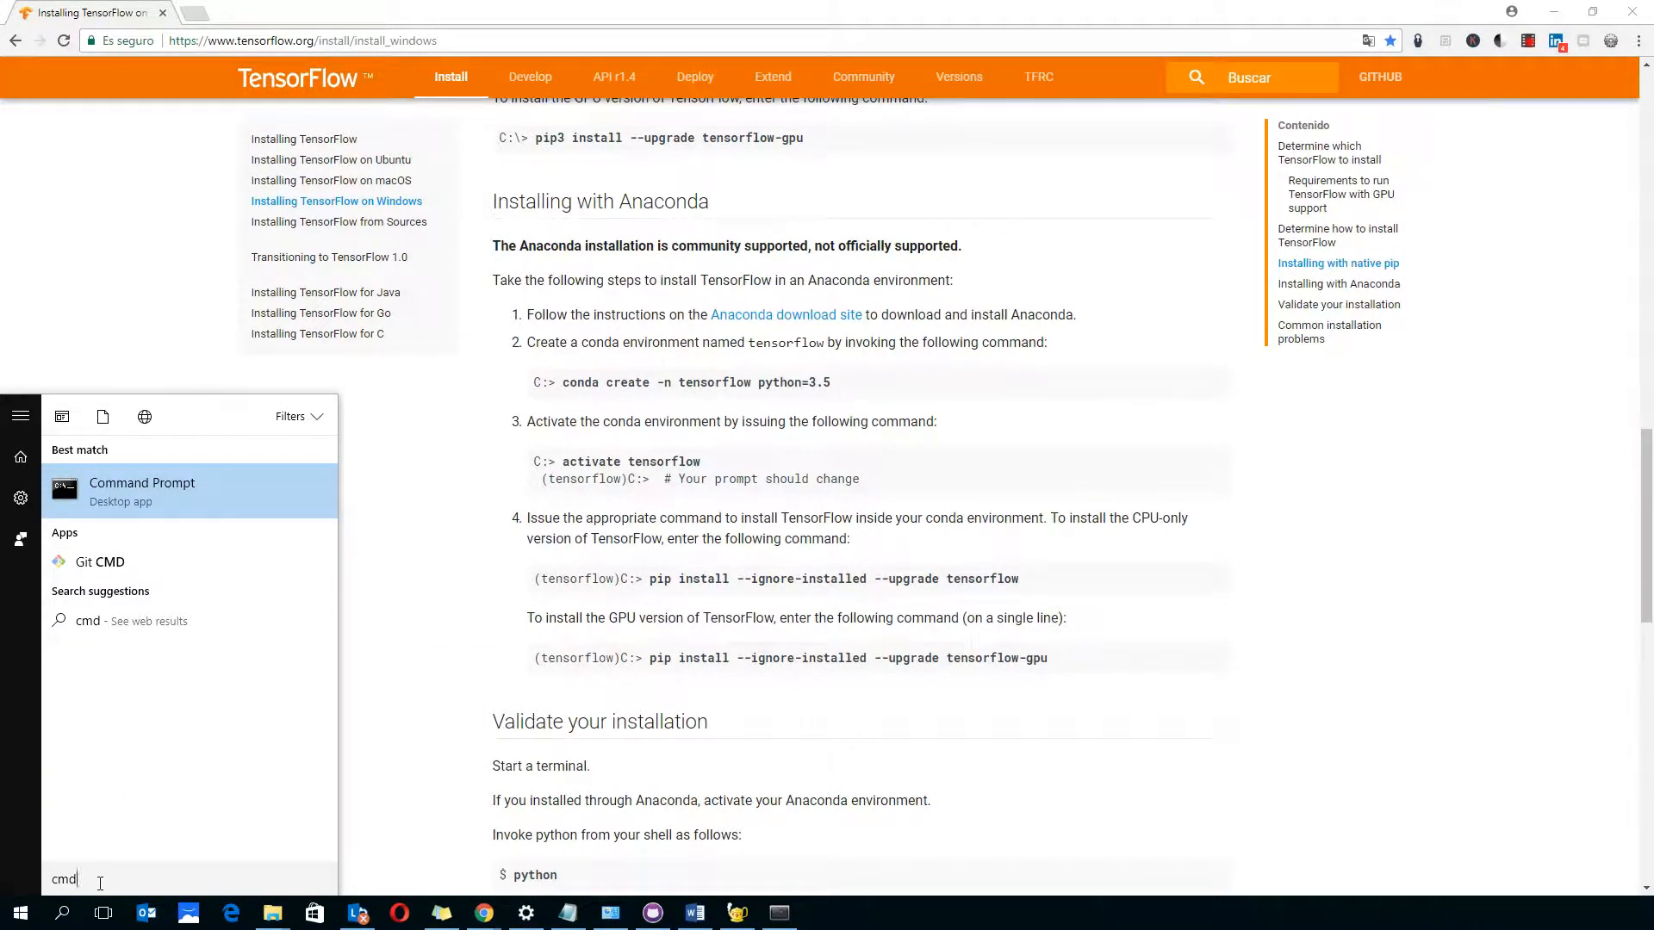
{"action": "left_click", "coordinate": [143, 491]}
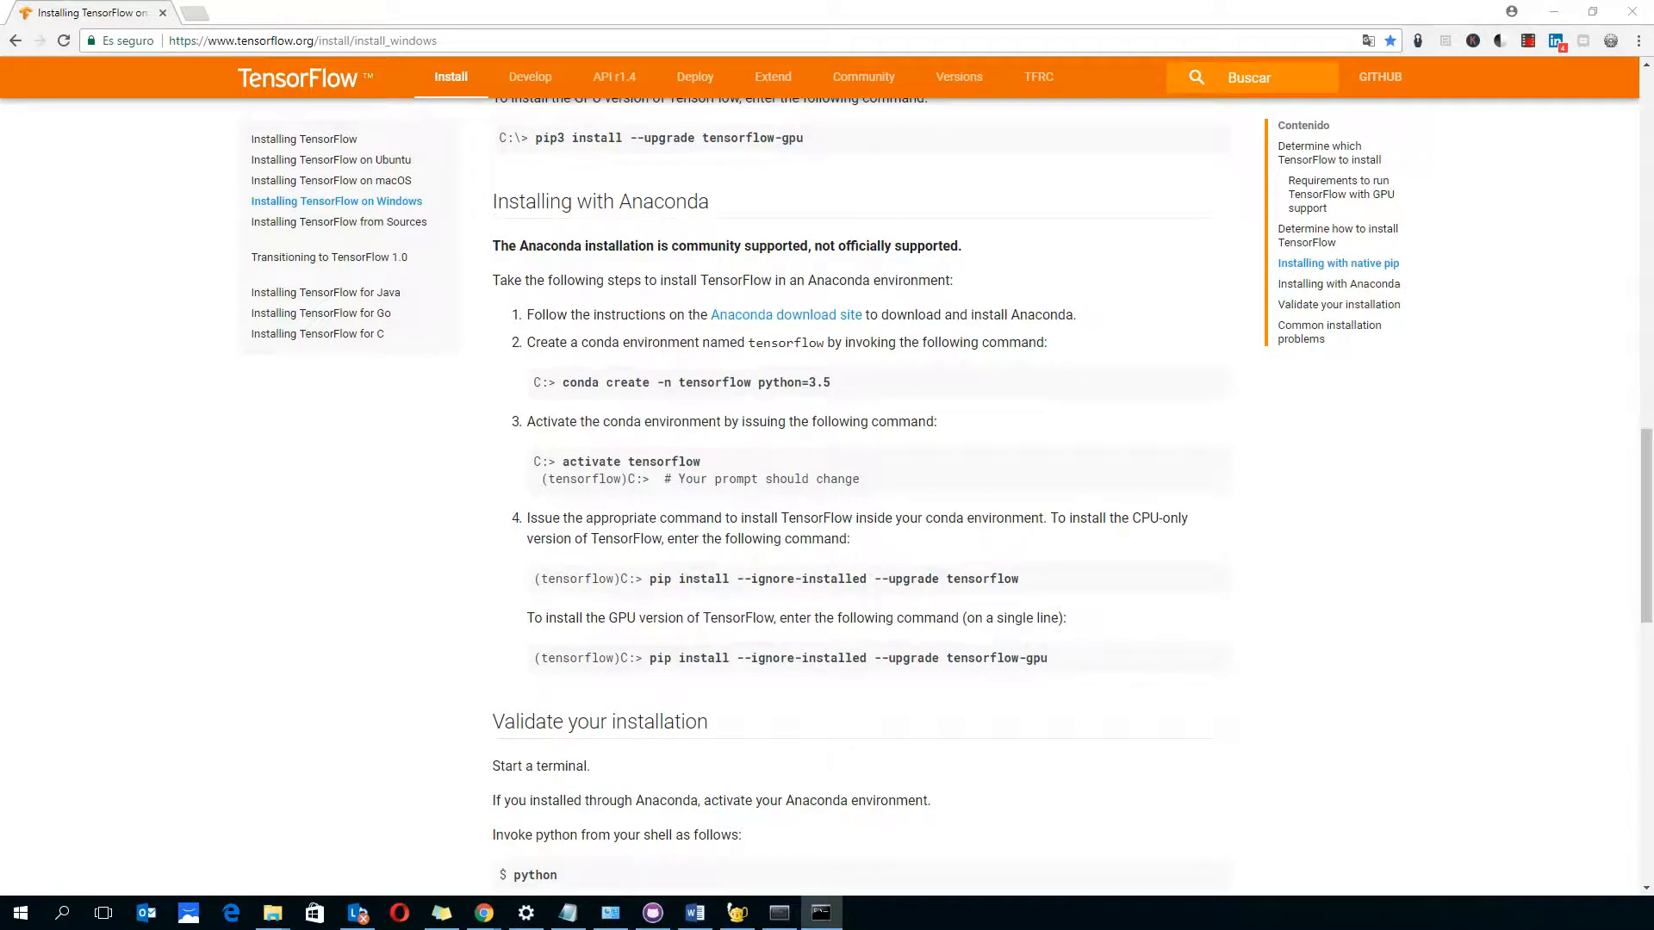
{"action": "left_click", "coordinate": [820, 913]}
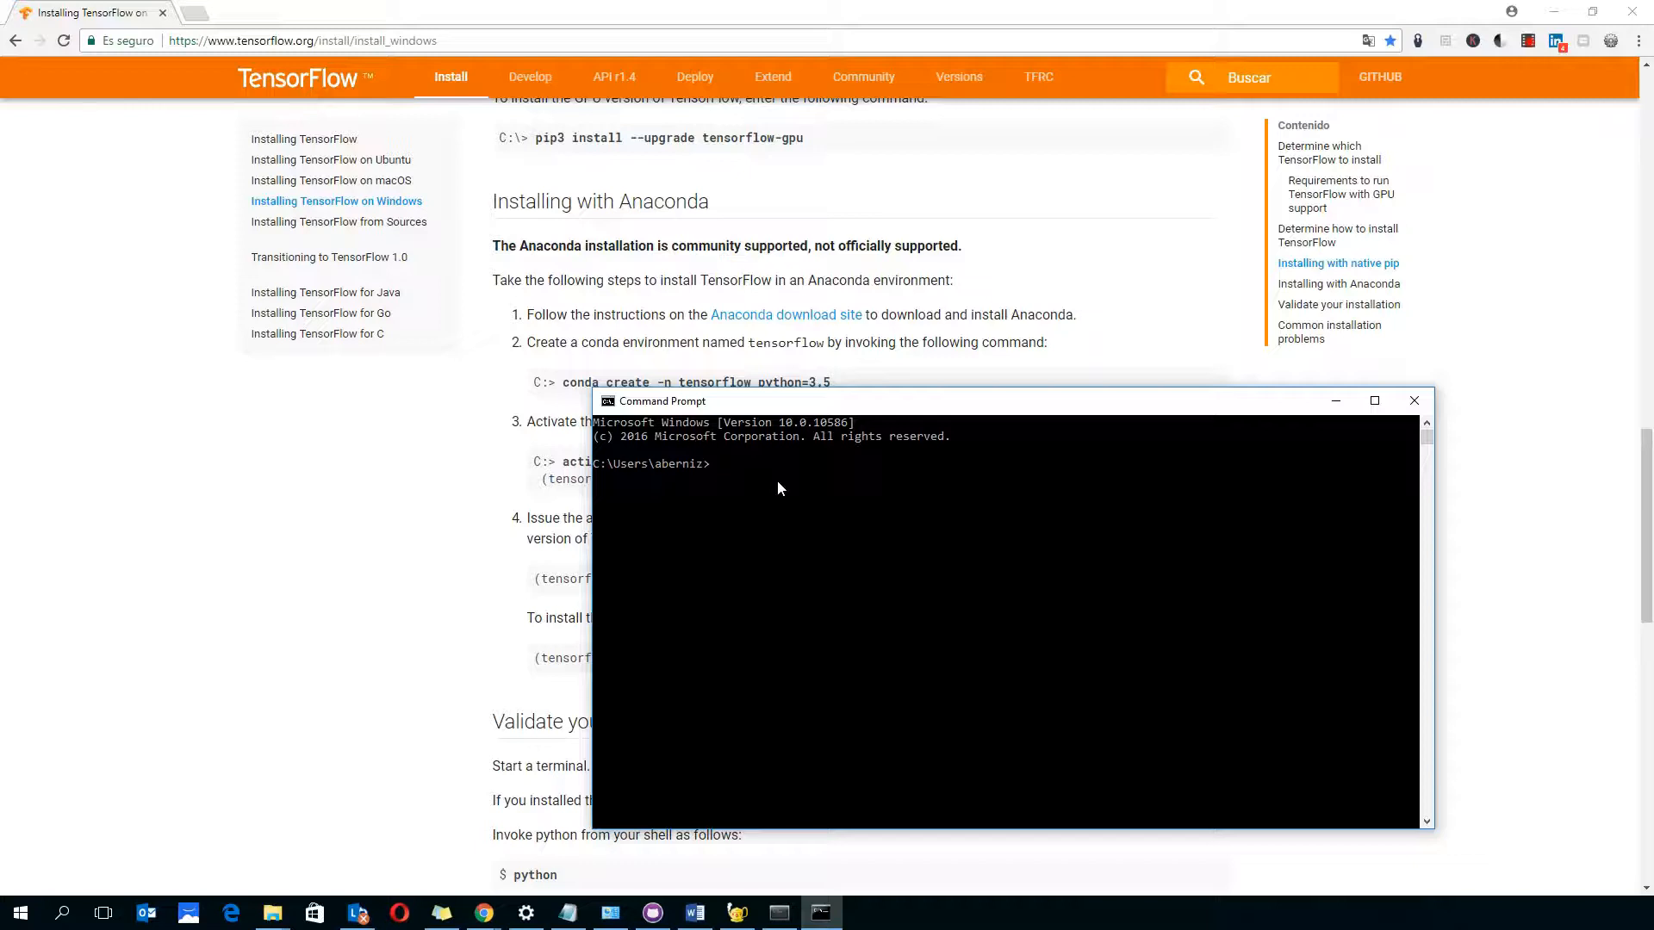
{"action": "type", "text": "conda"}
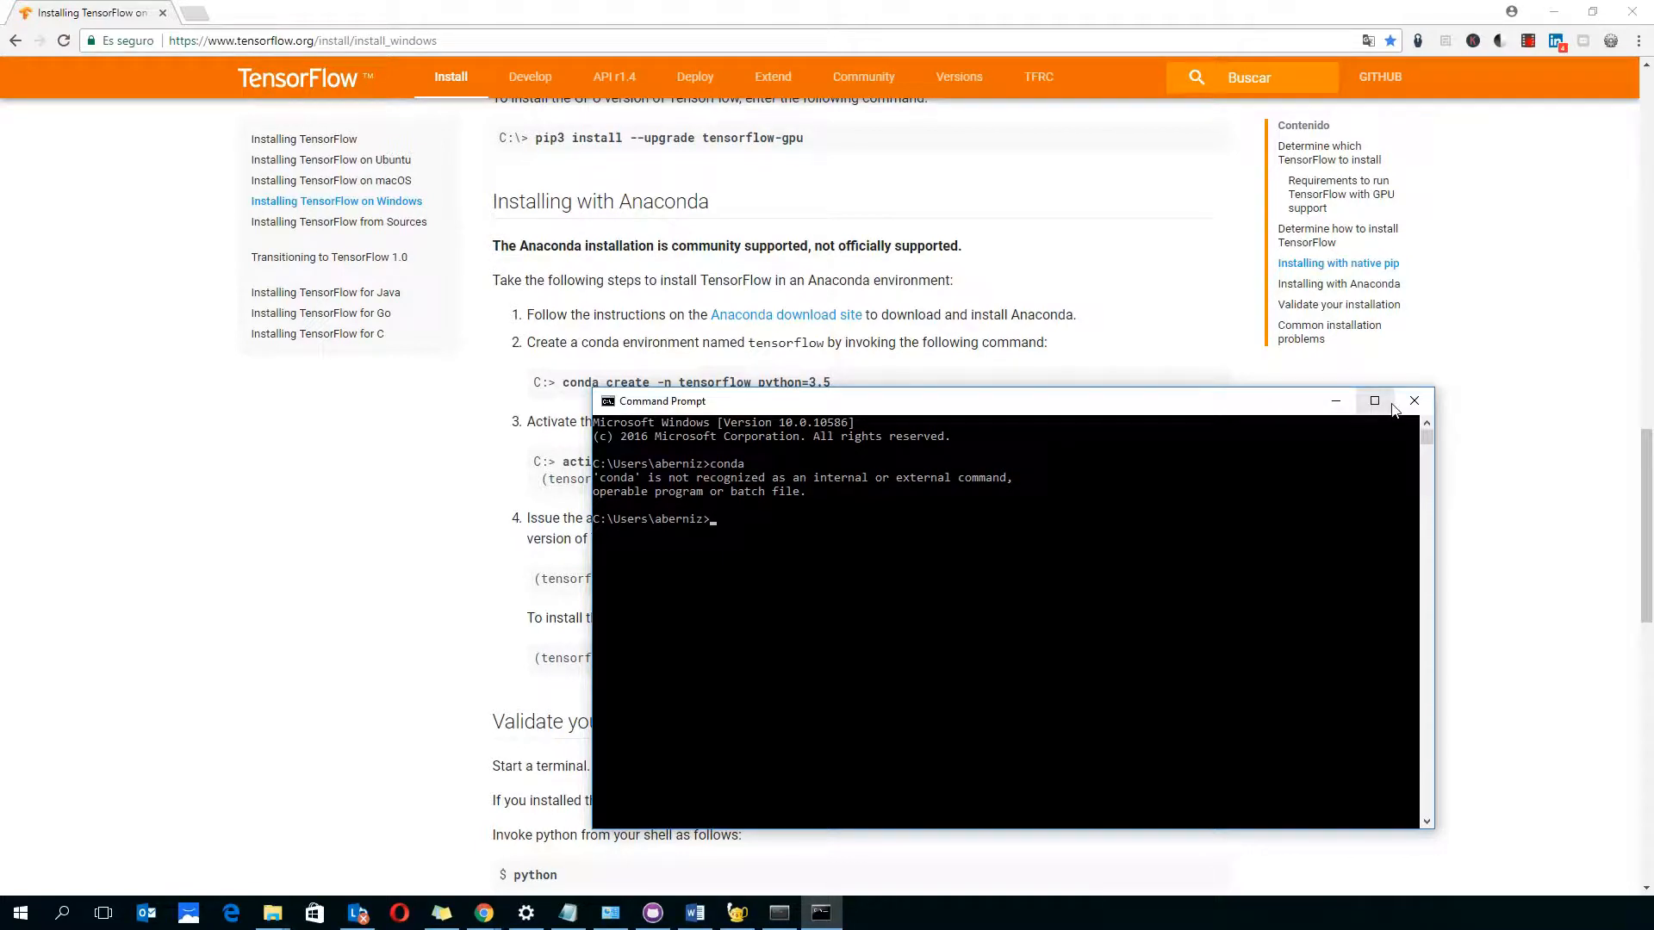
{"action": "mouse_move", "coordinate": [734, 410]}
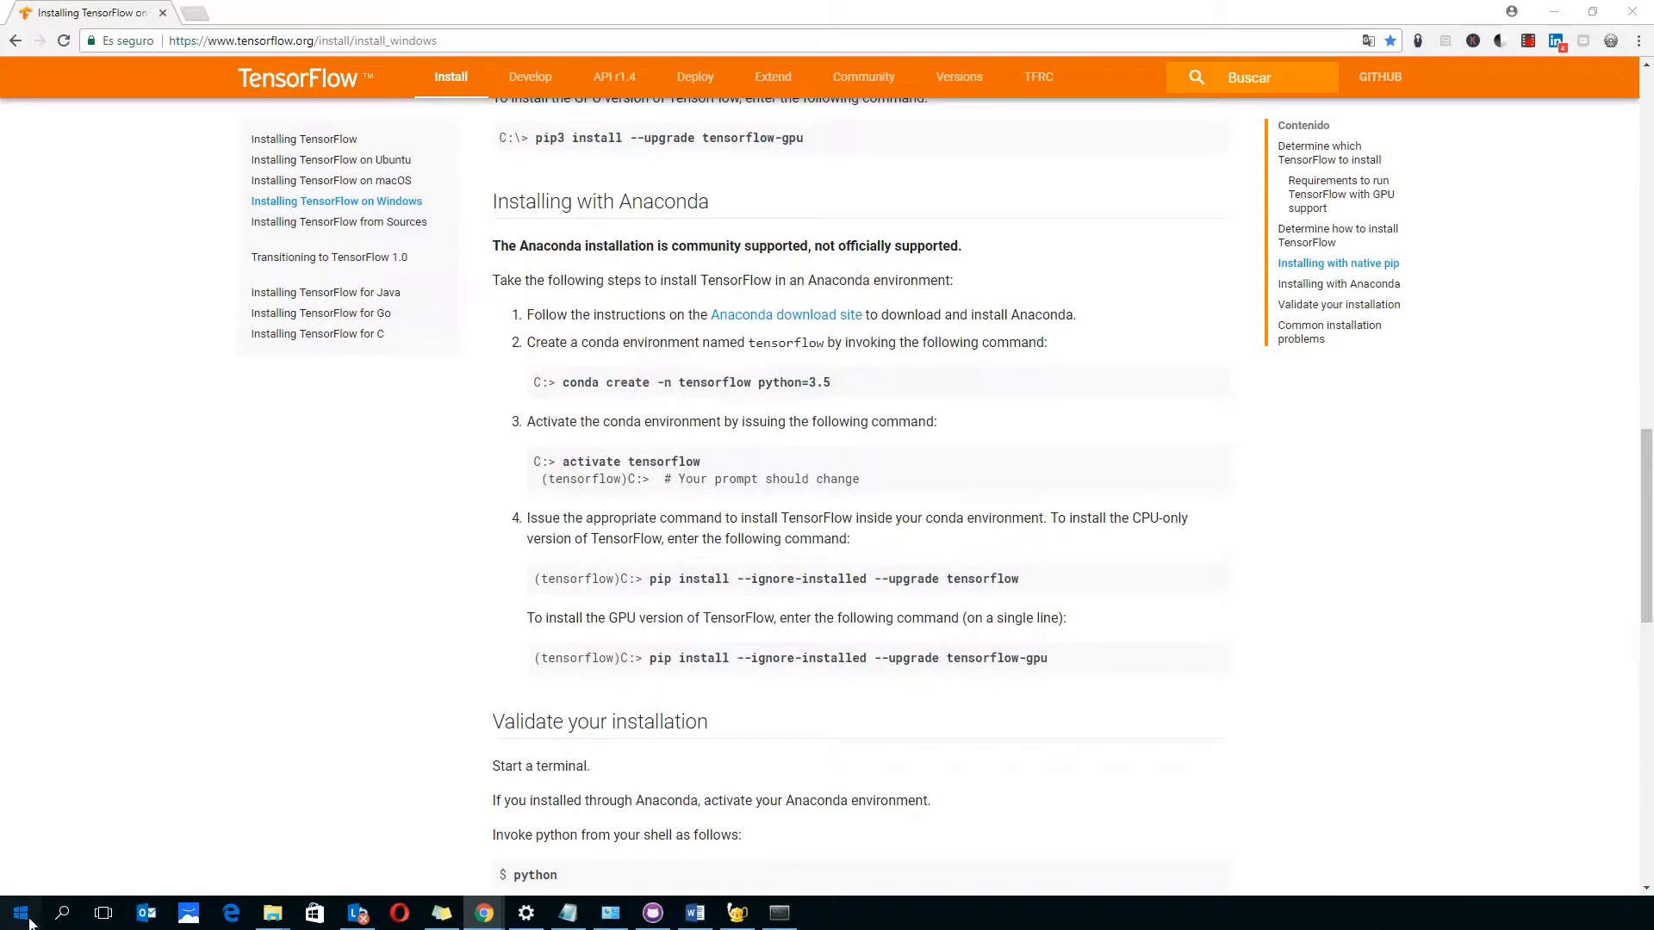
Step: Launch Anaconda Prompt from the Start menu and run conda to list its commands
{"action": "left_click", "coordinate": [18, 912]}
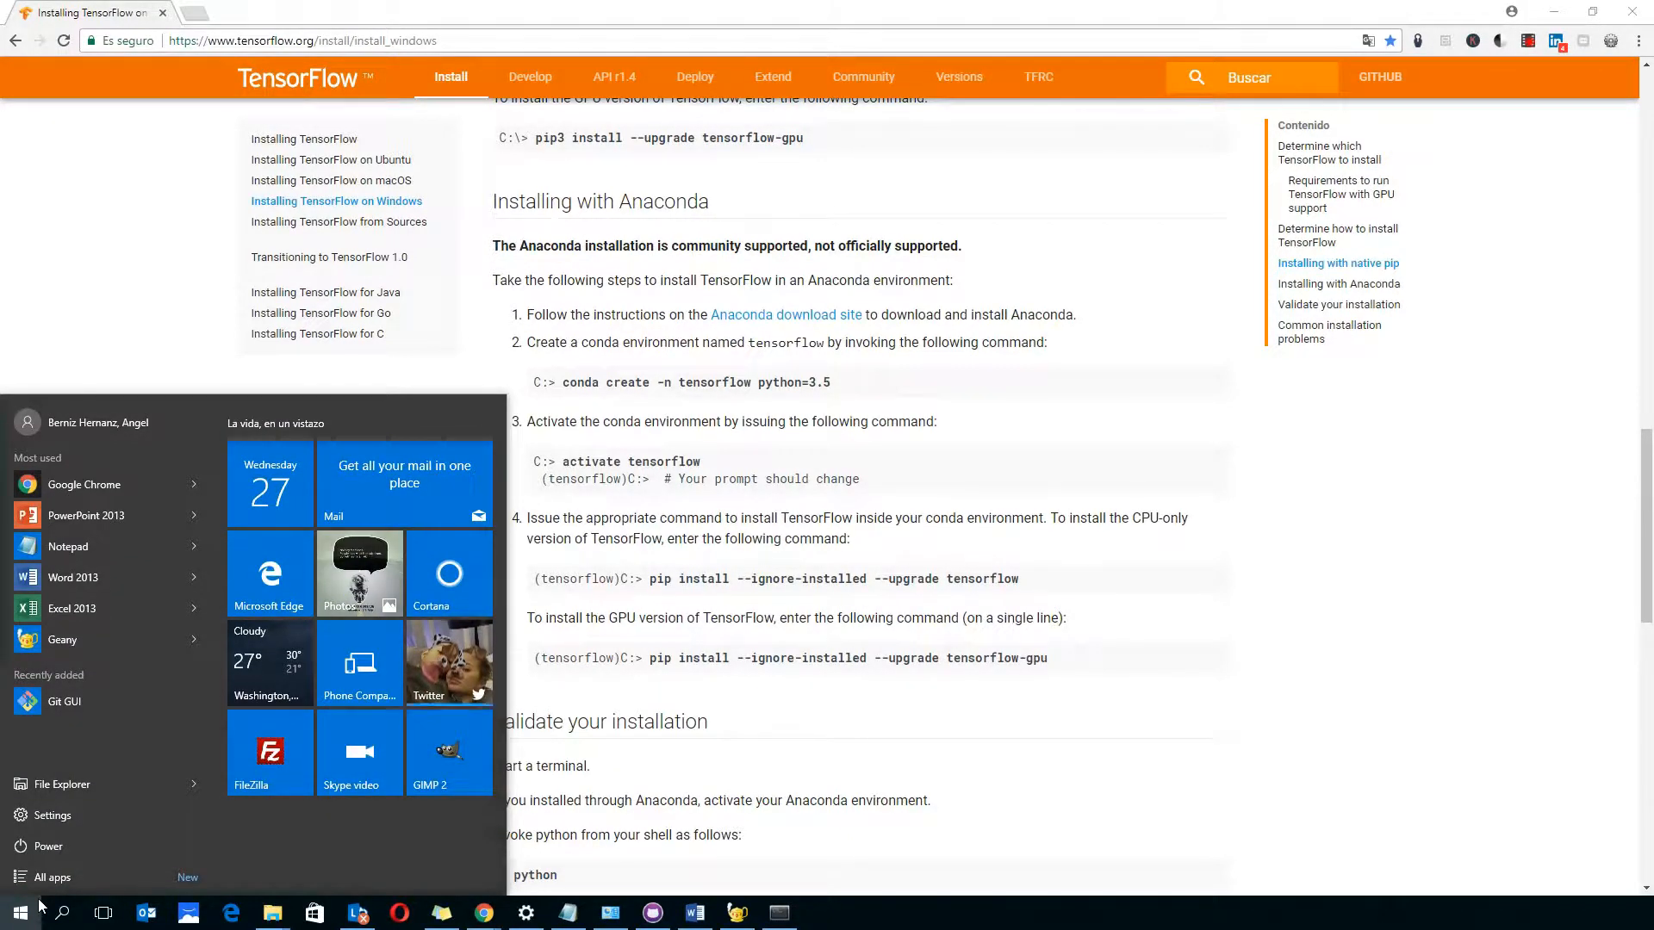
{"action": "type", "text": "anaconda"}
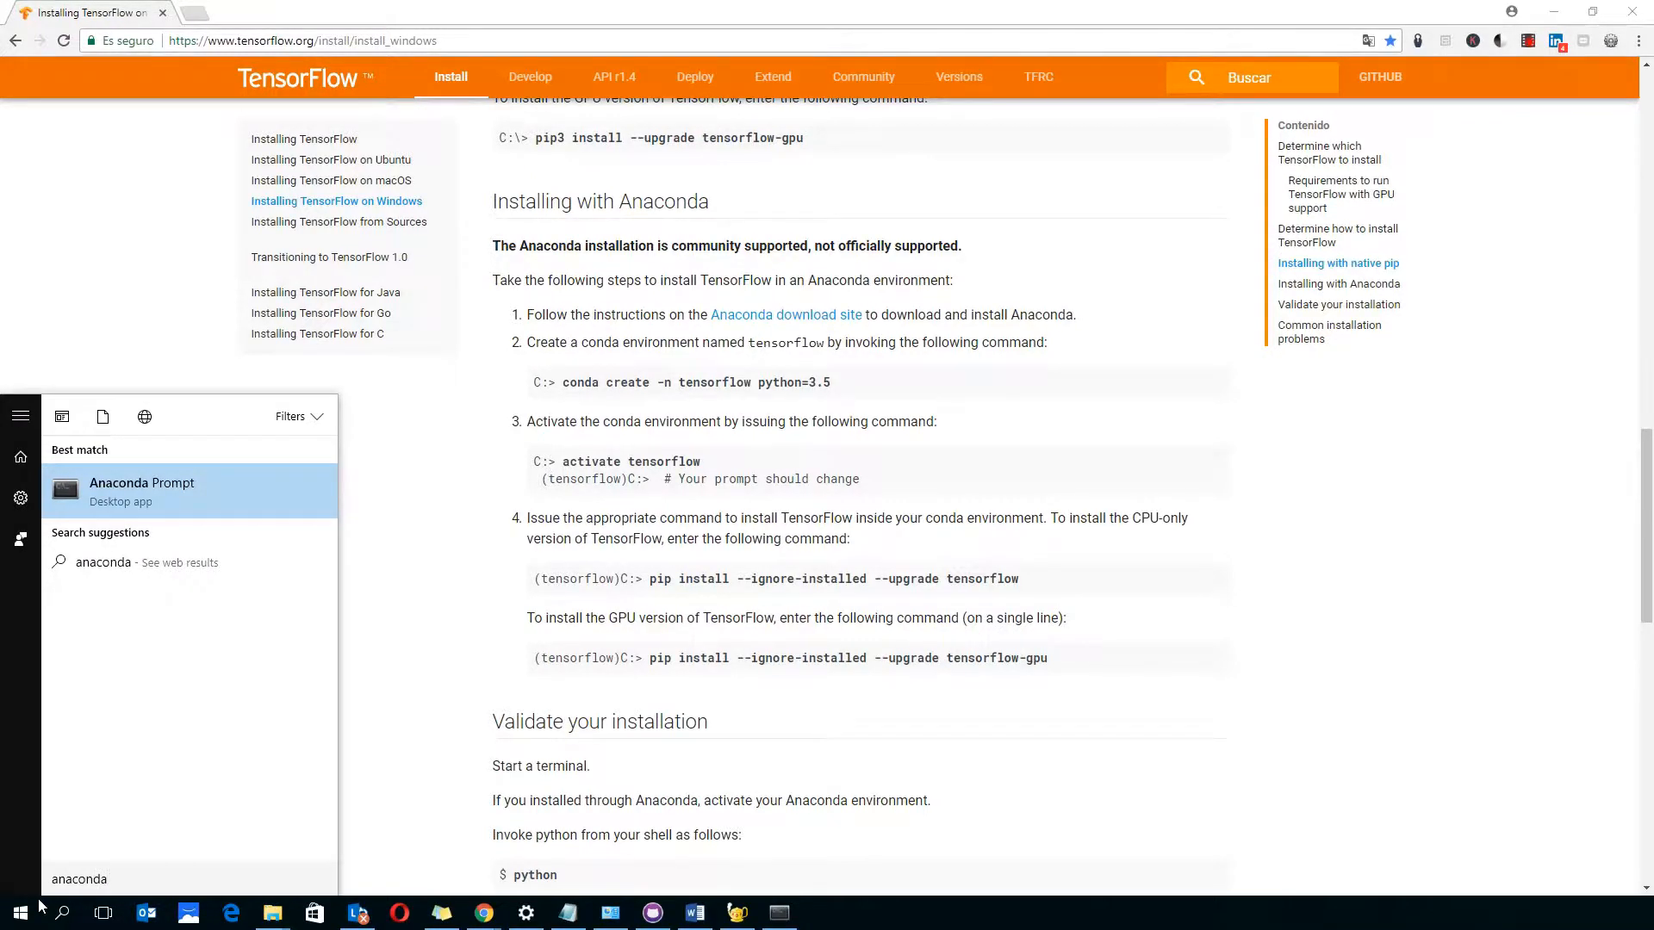
{"action": "left_click", "coordinate": [141, 491]}
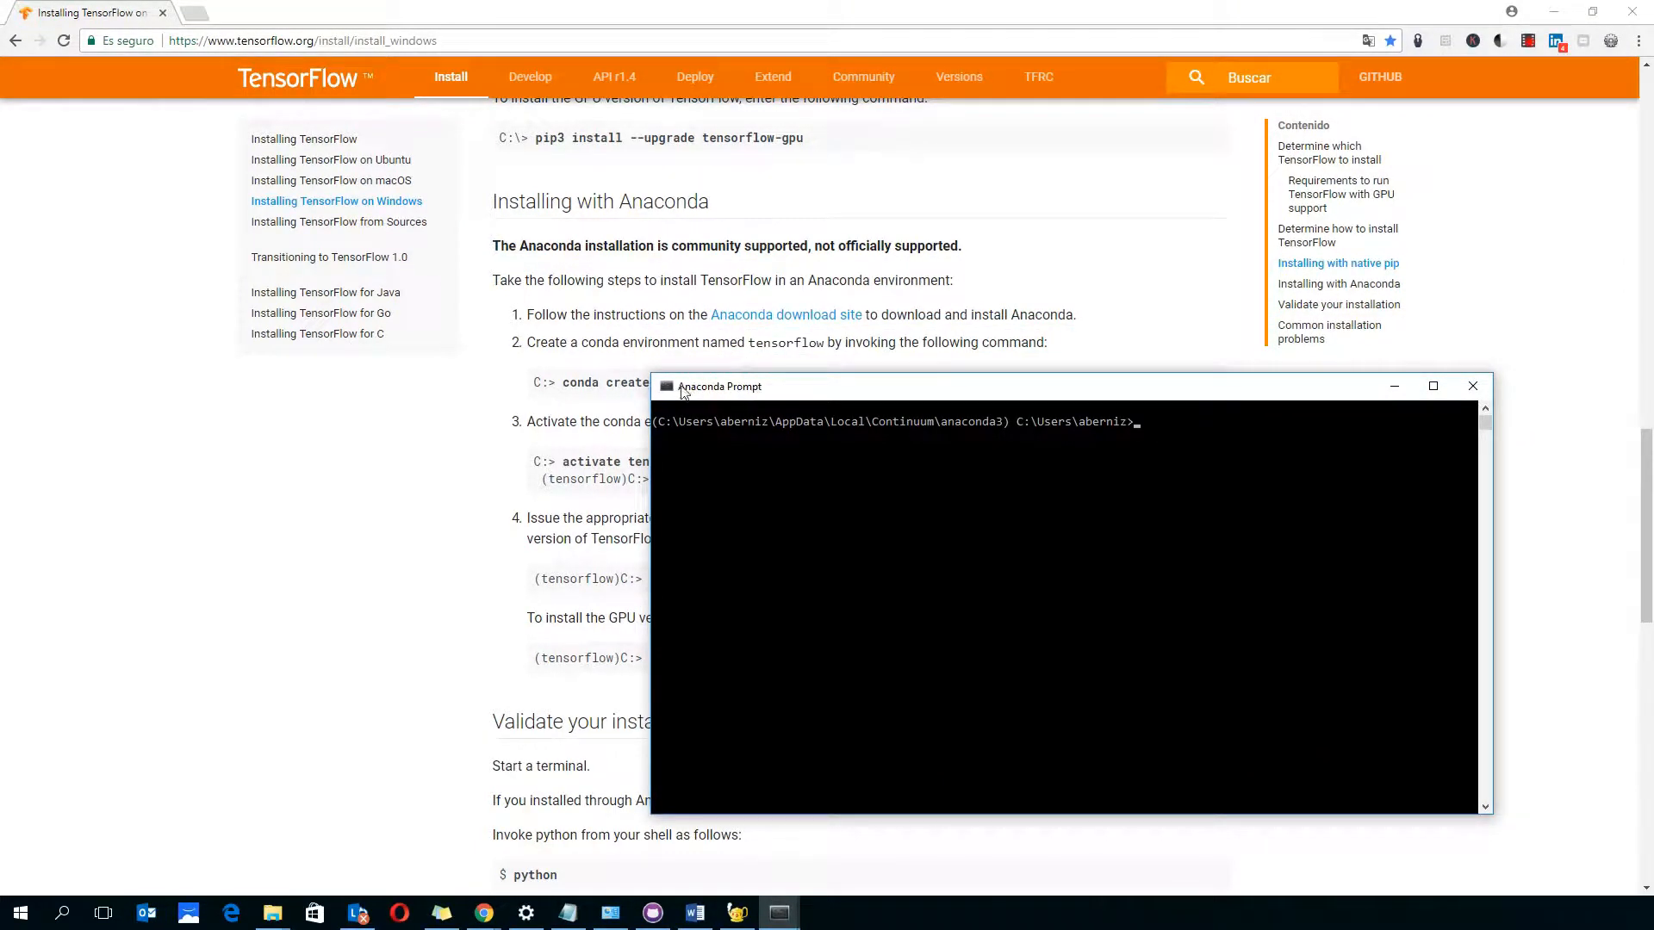
{"action": "type", "text": "c"}
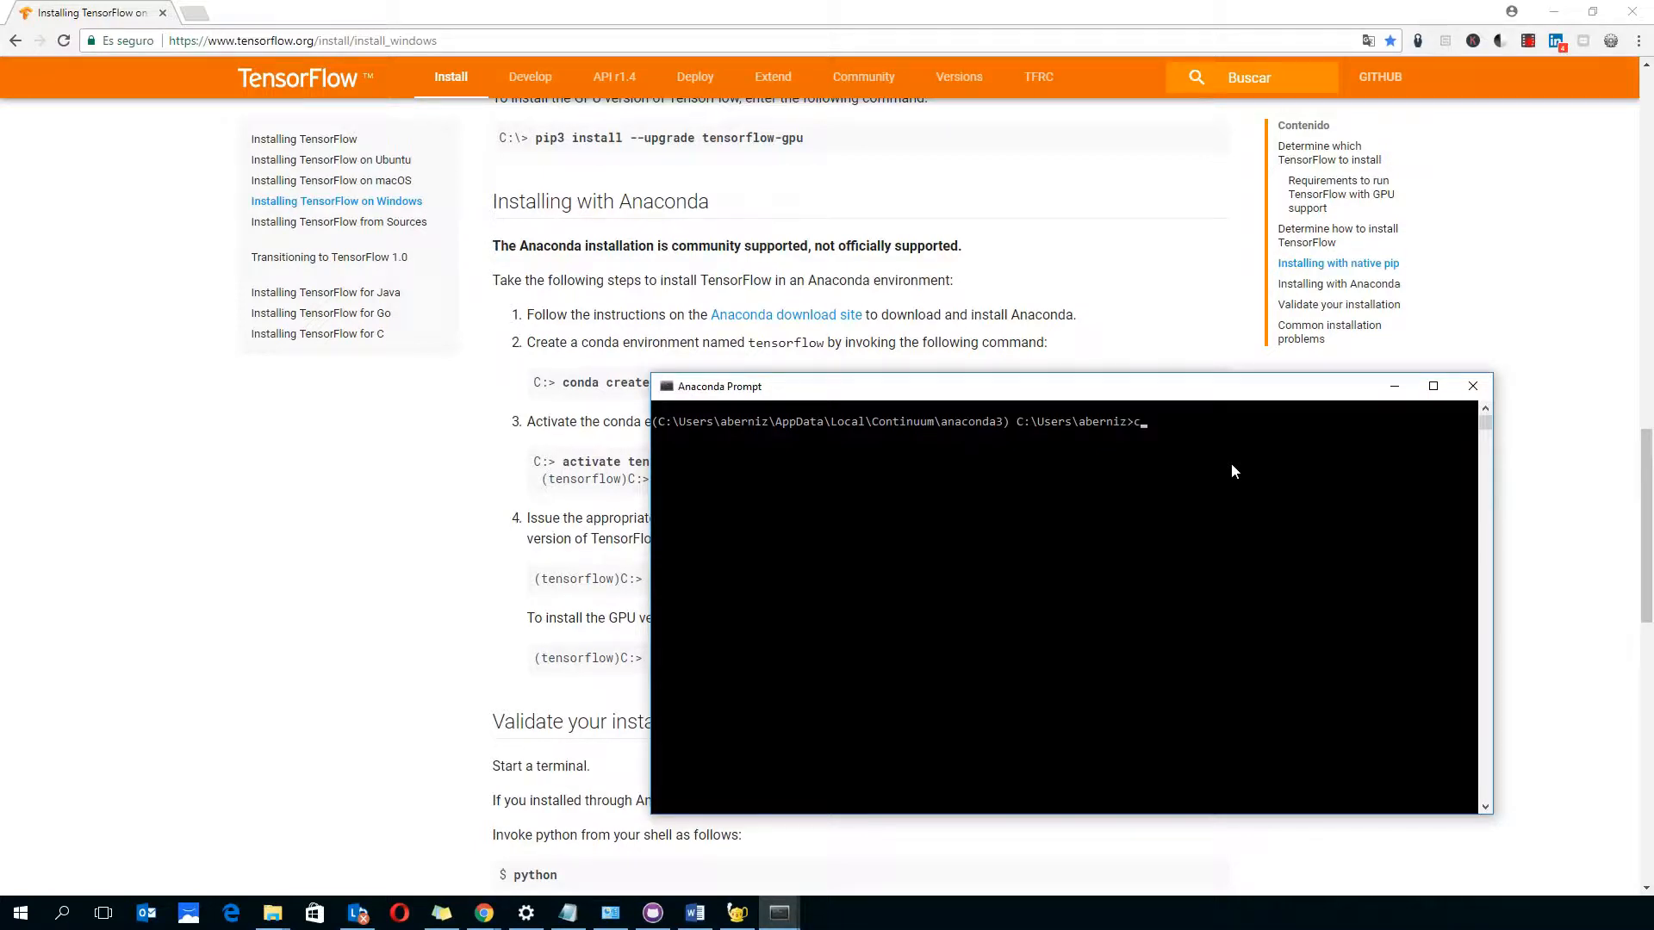
{"action": "type", "text": "onda"}
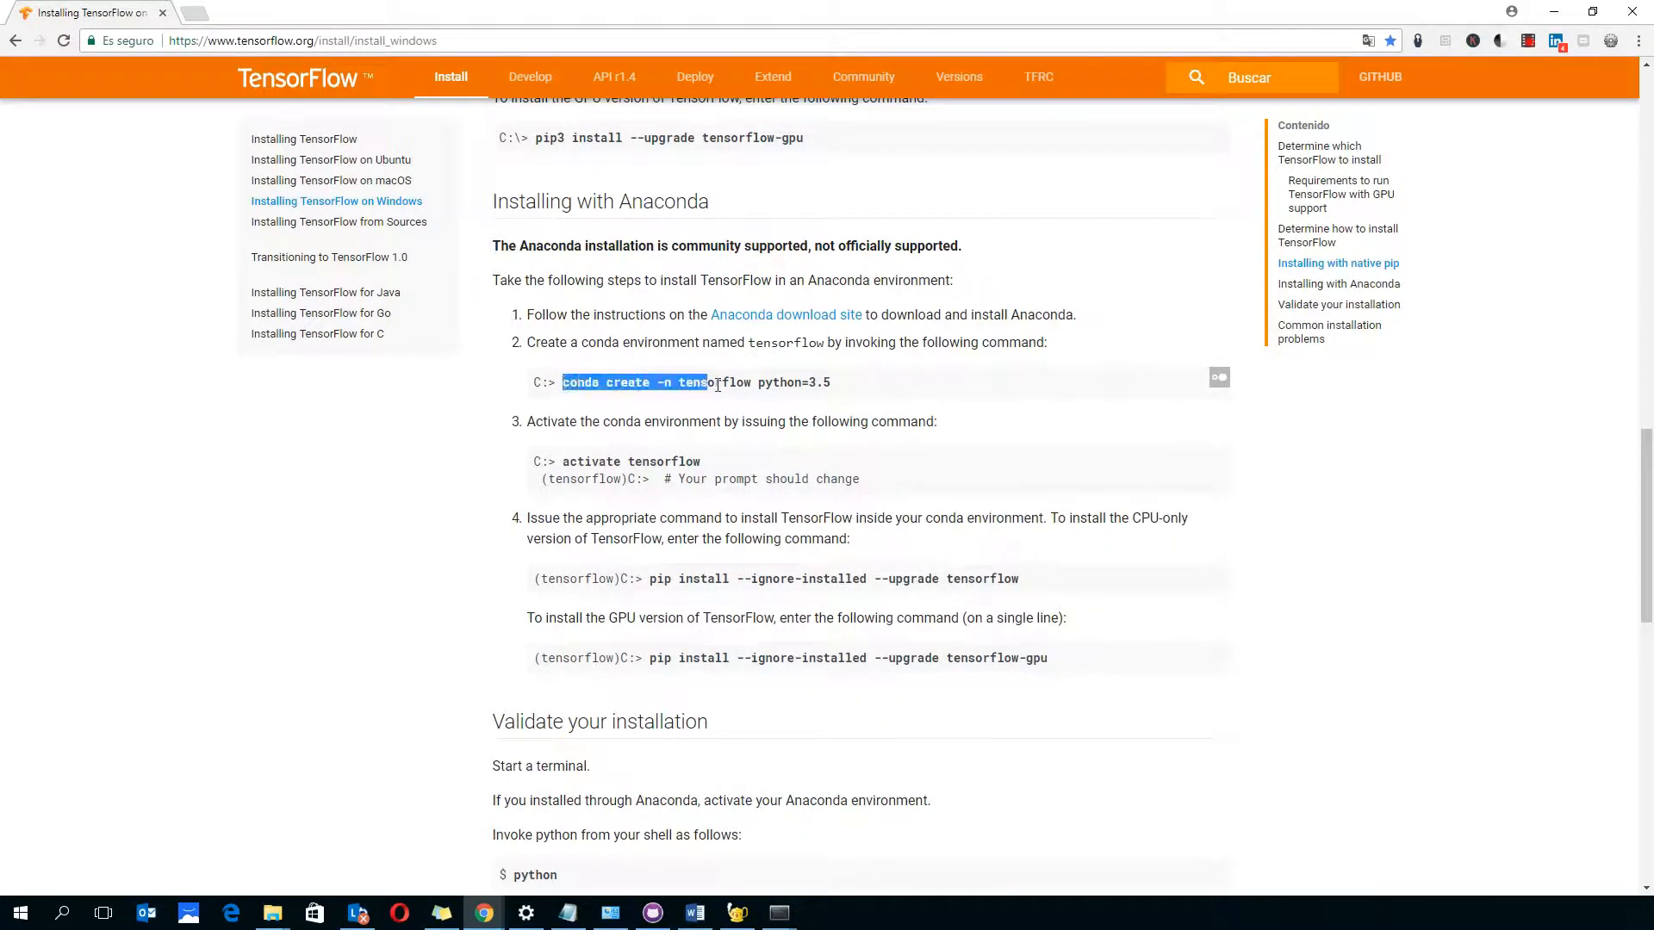
Step: Run 'conda create -n tensorflow python=3.5' in the prompt and answer y to install its packages
{"action": "right_click", "coordinate": [695, 382]}
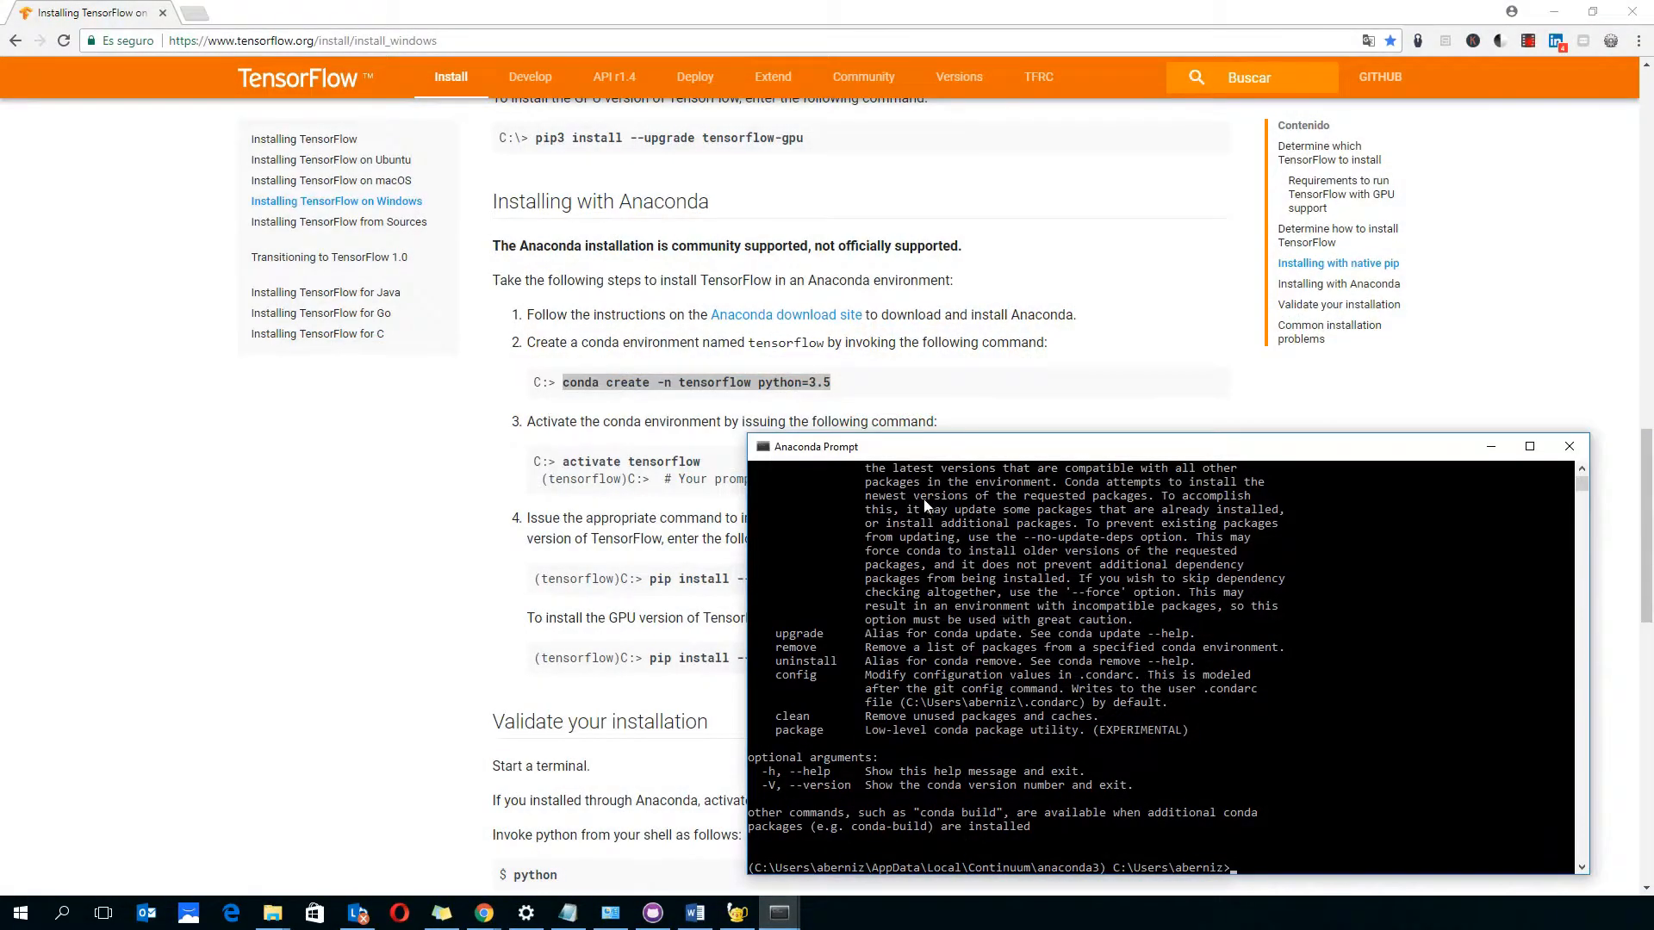
{"action": "left_click_drag", "start_coordinate": [811, 446], "coordinate": [765, 289]}
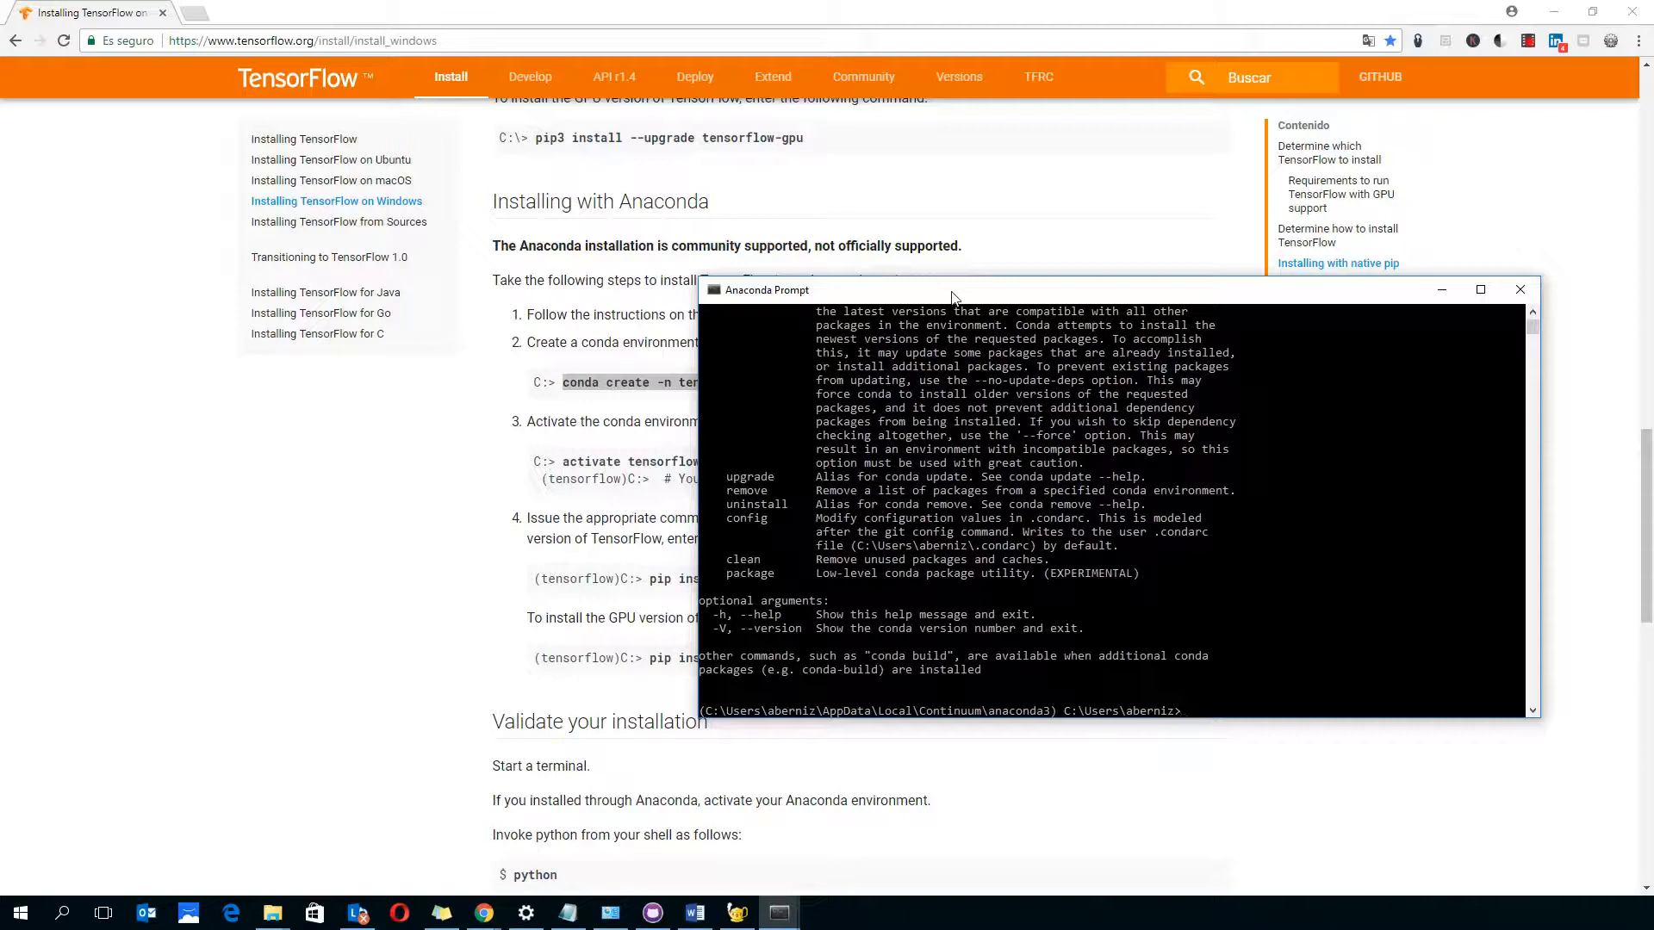
{"action": "right_click", "coordinate": [765, 289]}
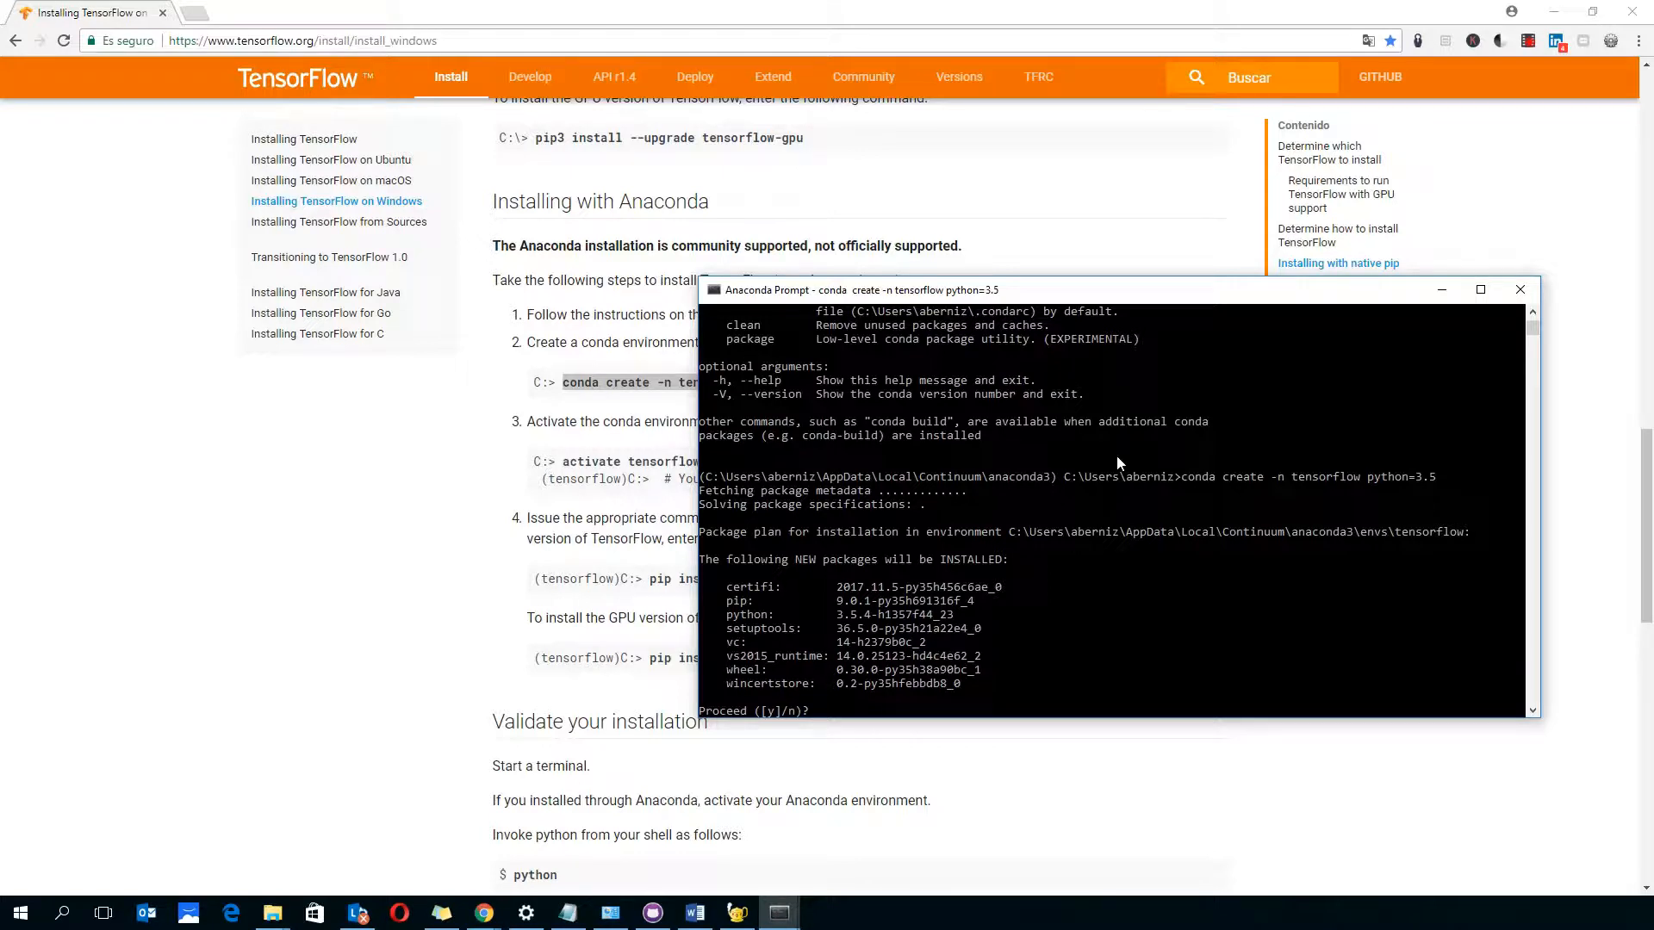
{"action": "type", "text": "y"}
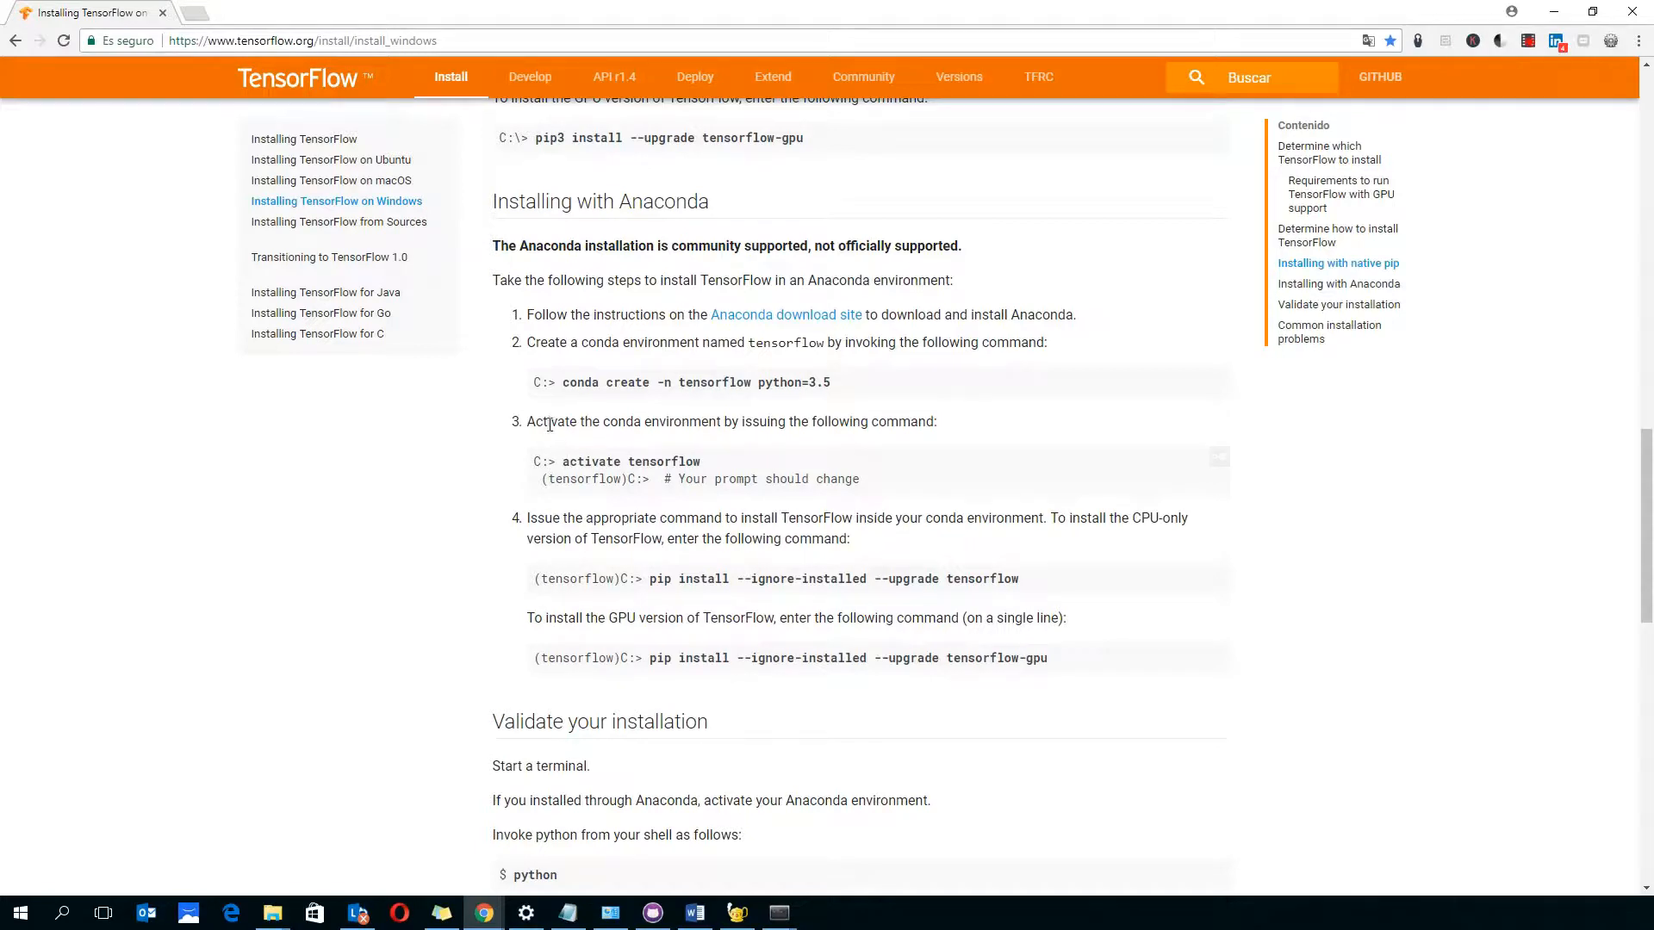
{"action": "double_click", "coordinate": [630, 461]}
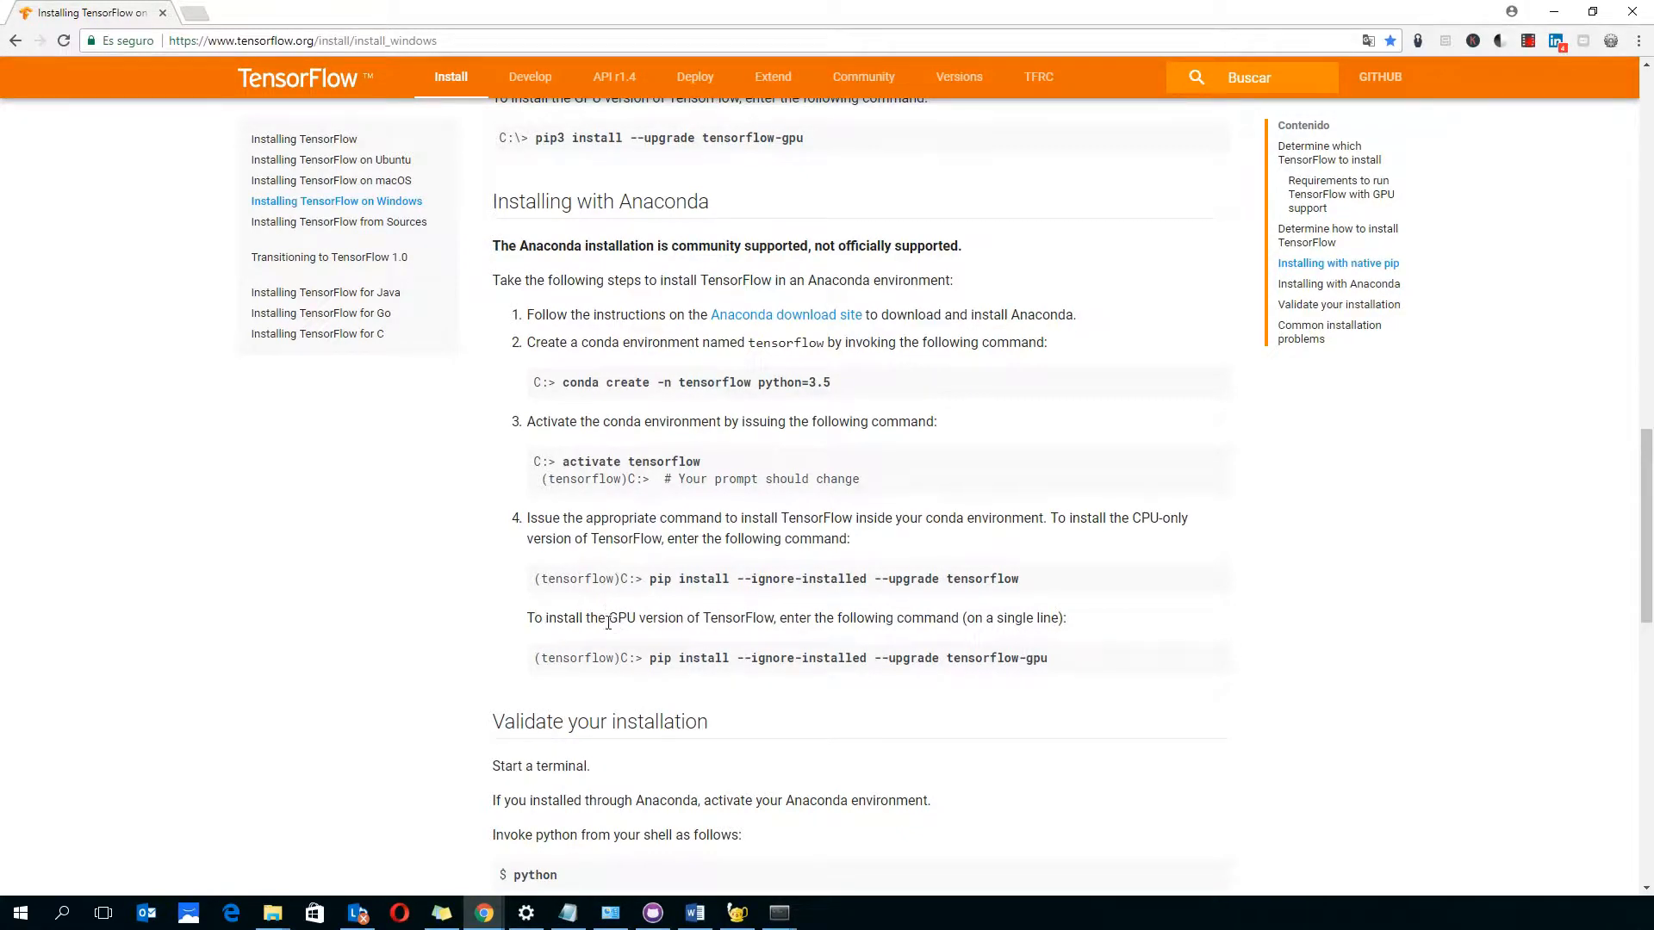
{"action": "double_click", "coordinate": [620, 616]}
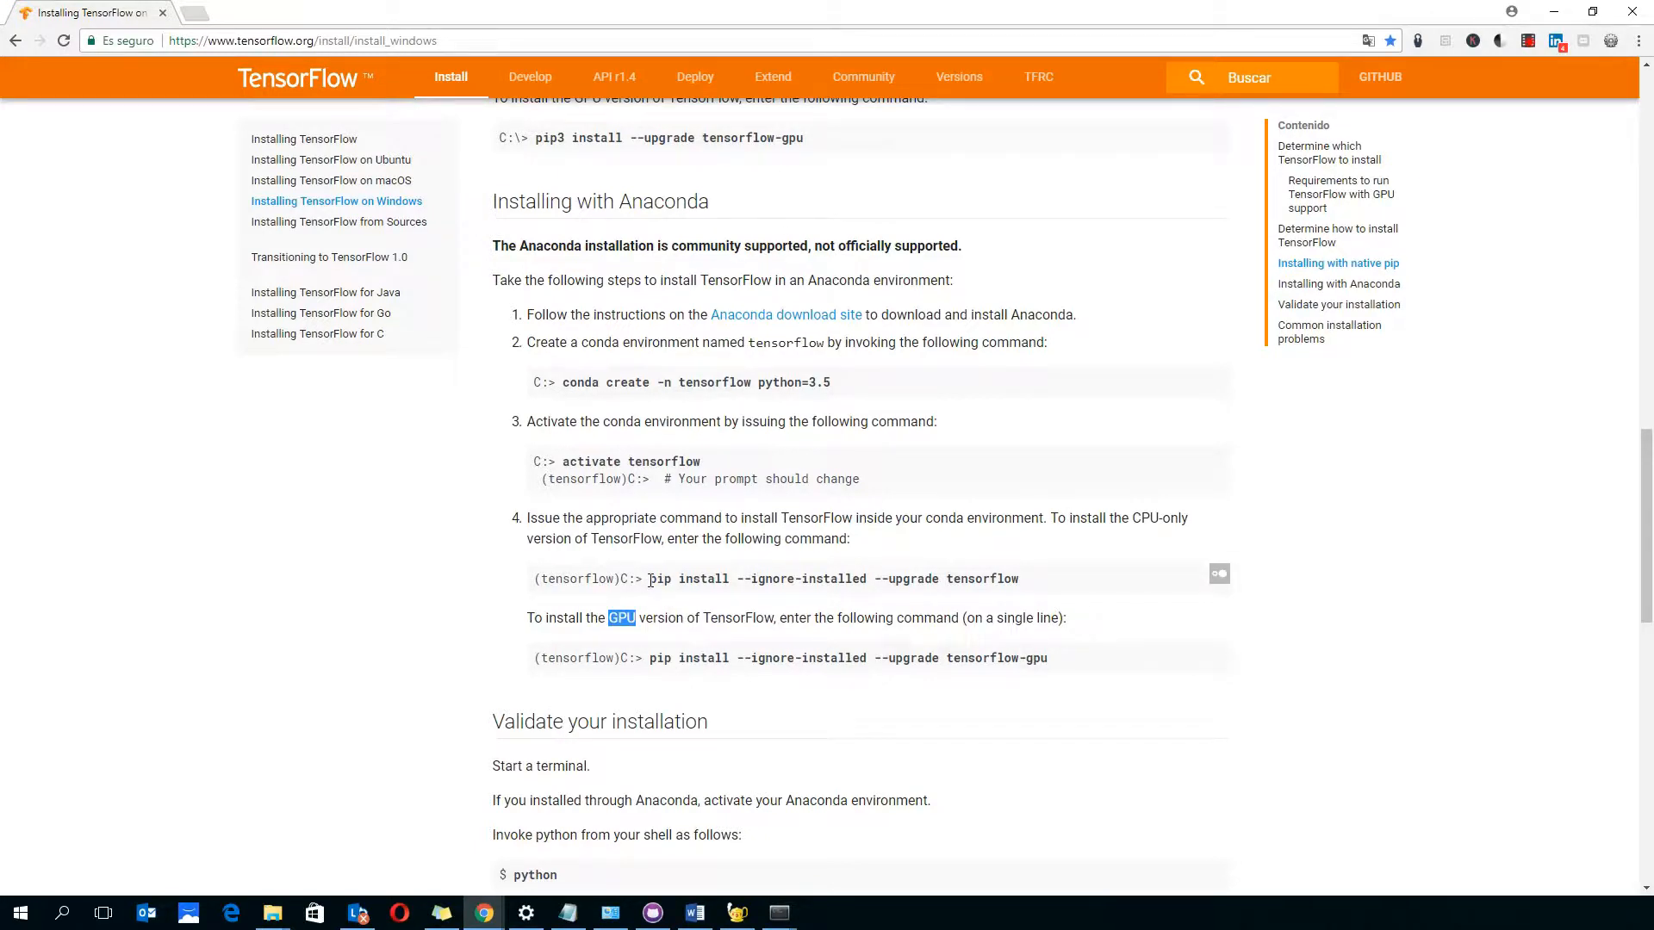
Step: Run 'pip install --ignore-installed --upgrade tensorflow' in the activated tensorflow environment
{"action": "left_click_drag", "start_coordinate": [651, 578], "coordinate": [993, 579]}
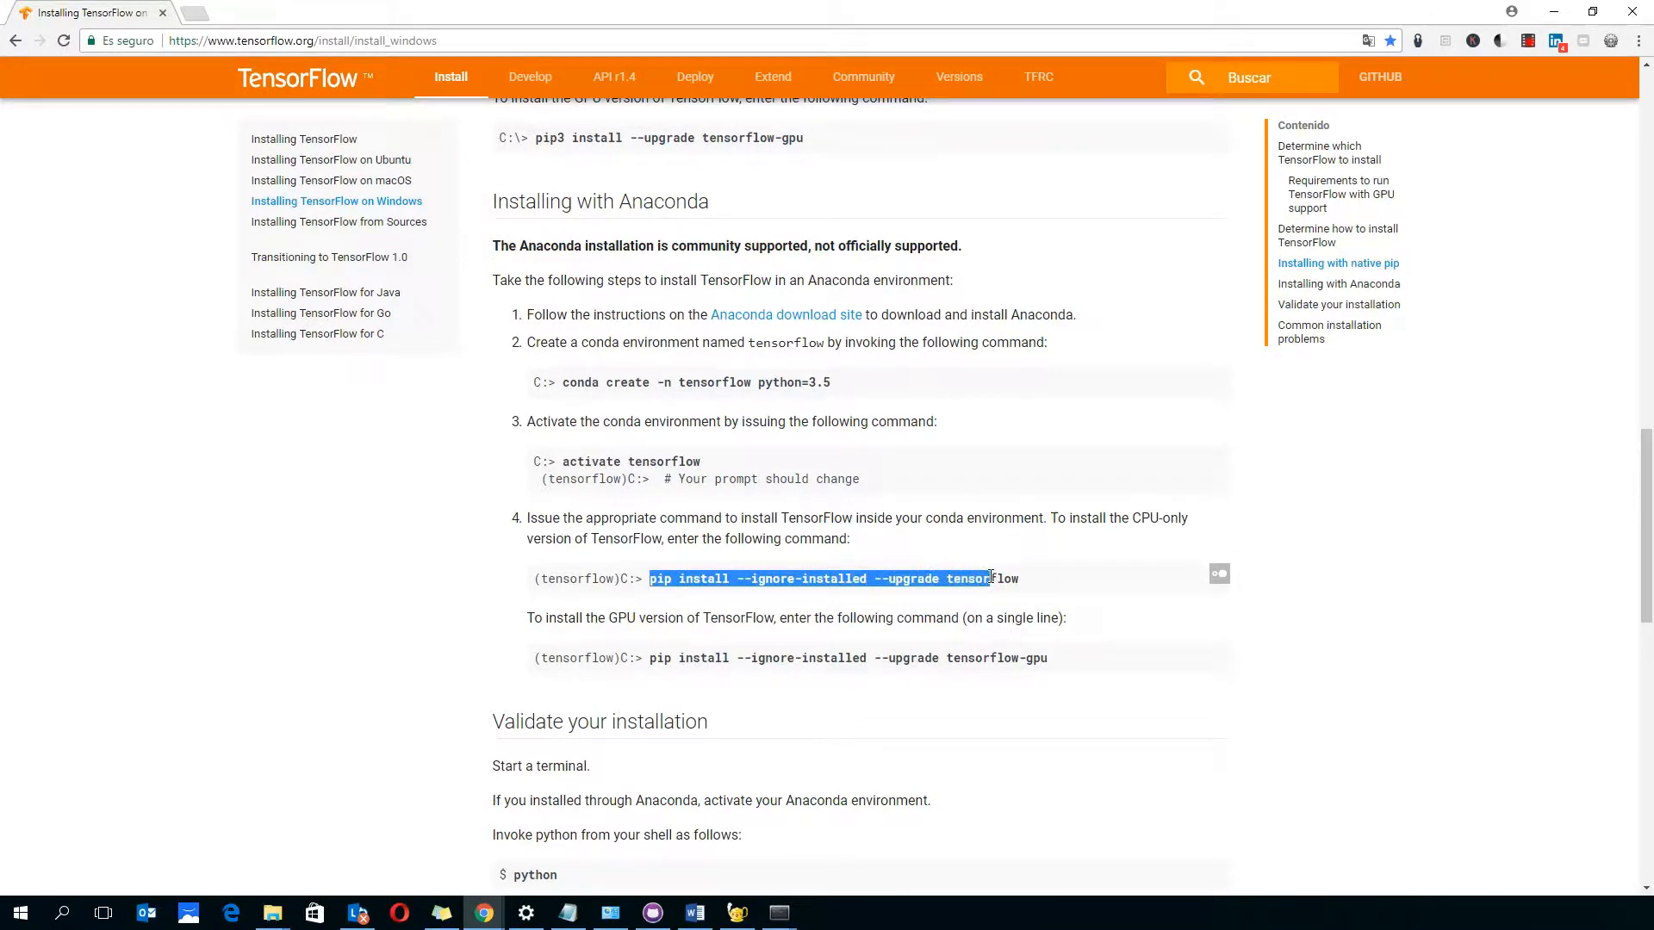
{"action": "right_click", "coordinate": [997, 579]}
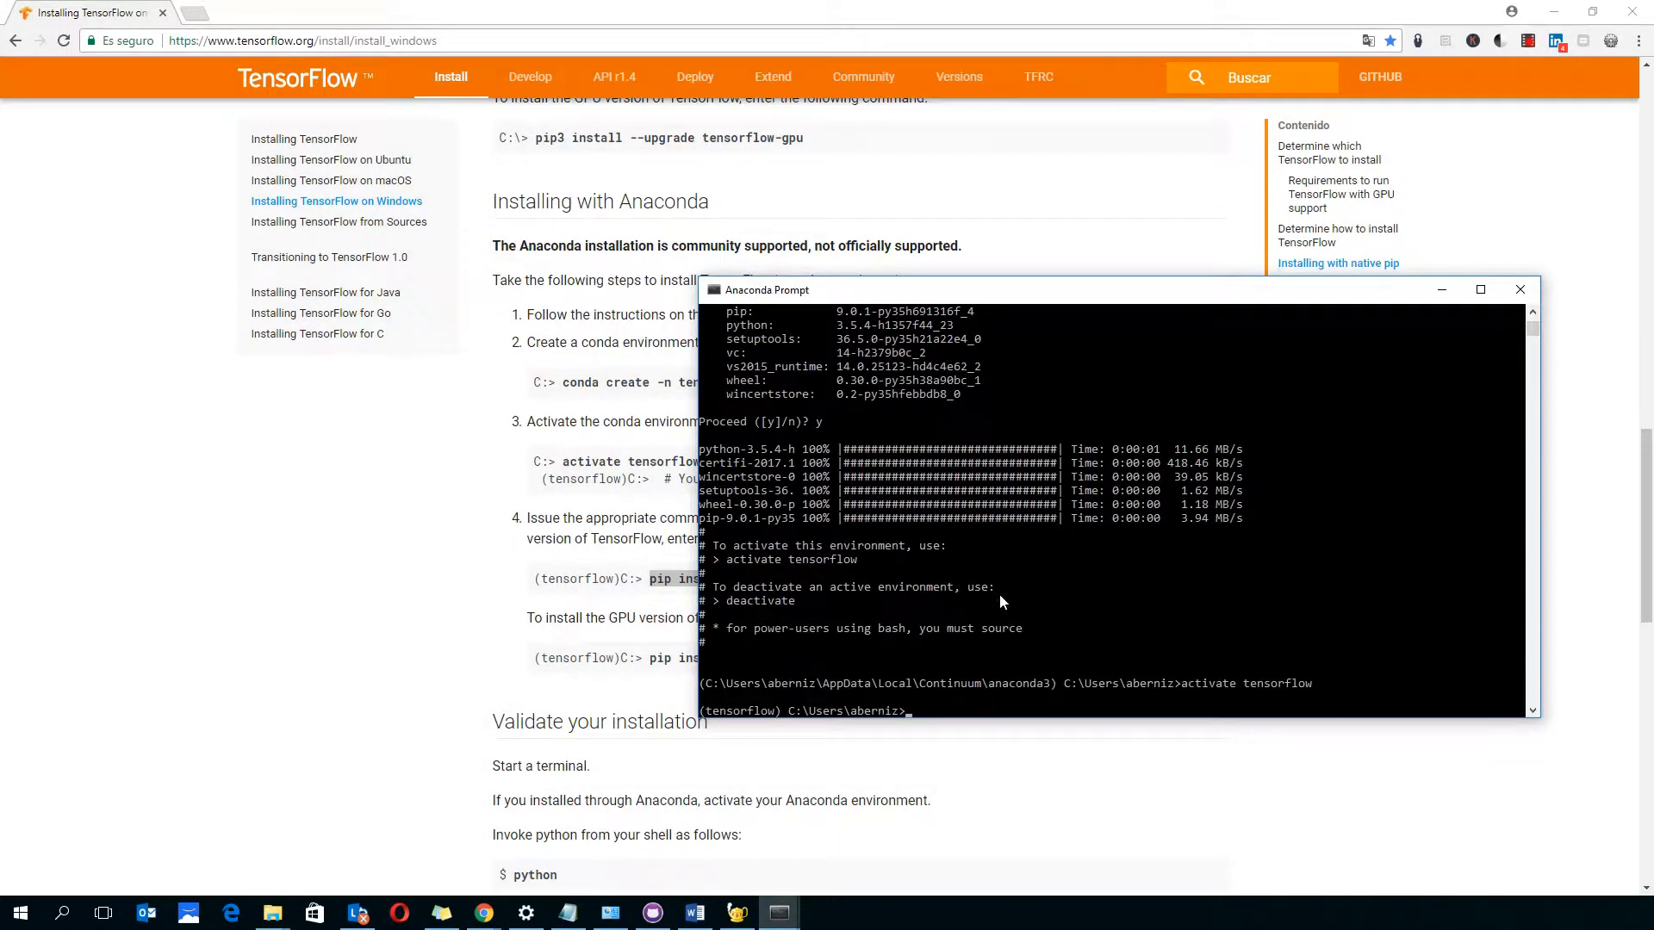
{"action": "type", "text": "pip install --ignore-installed --upgrade tensorflow"}
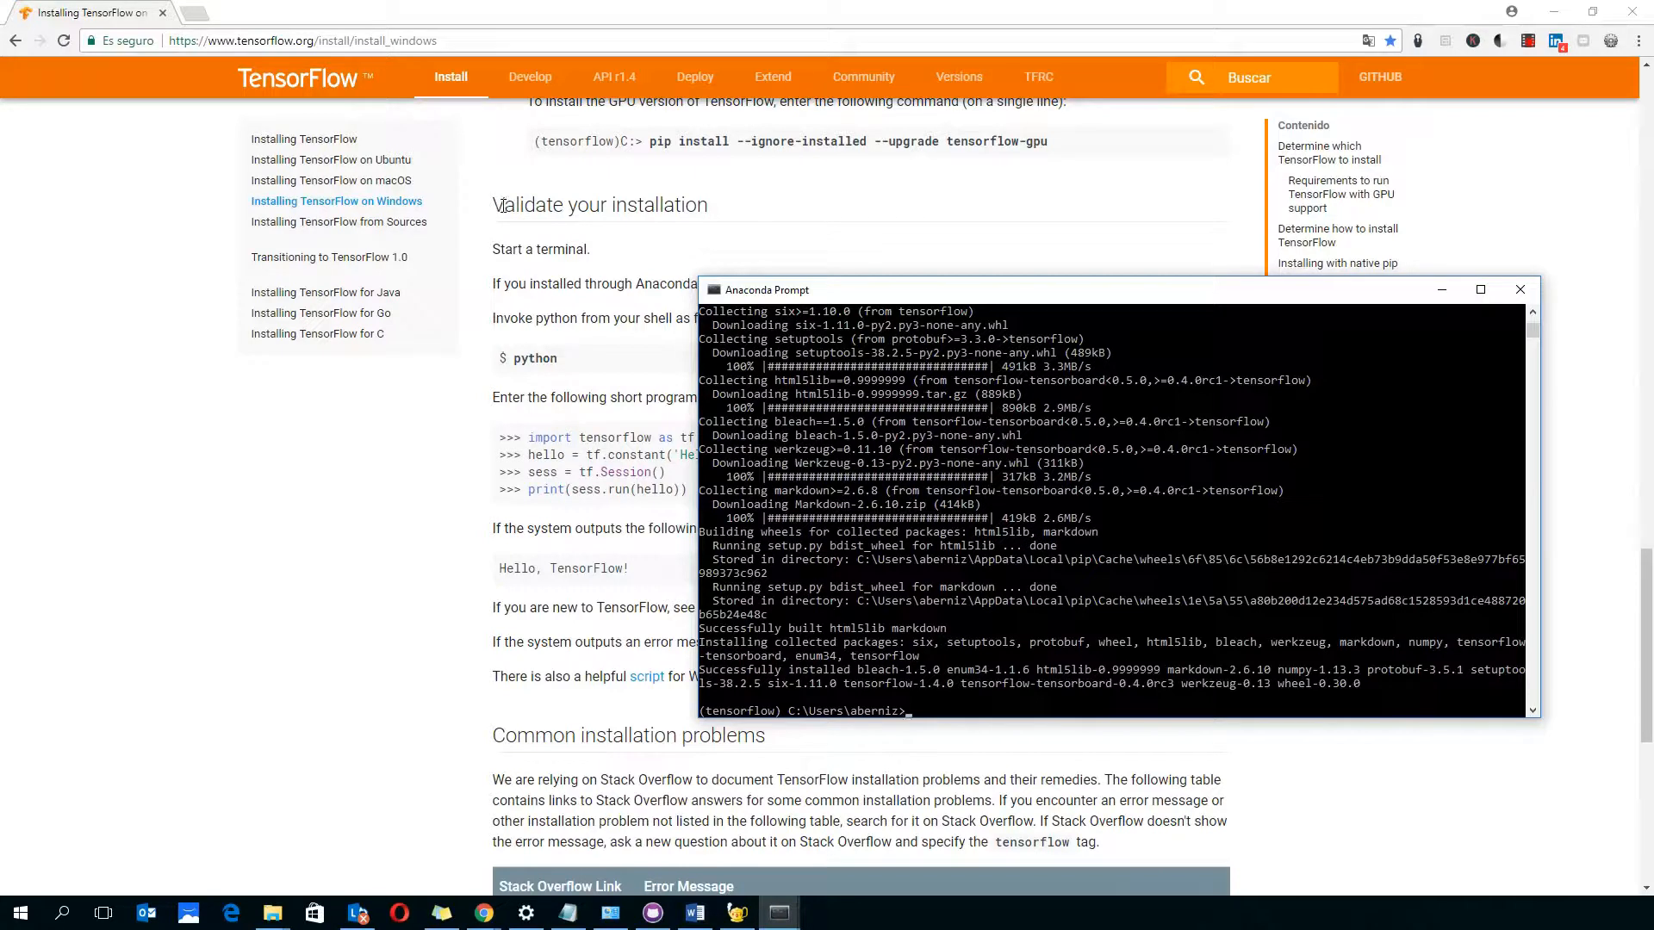
{"action": "mouse_move", "coordinate": [975, 517]}
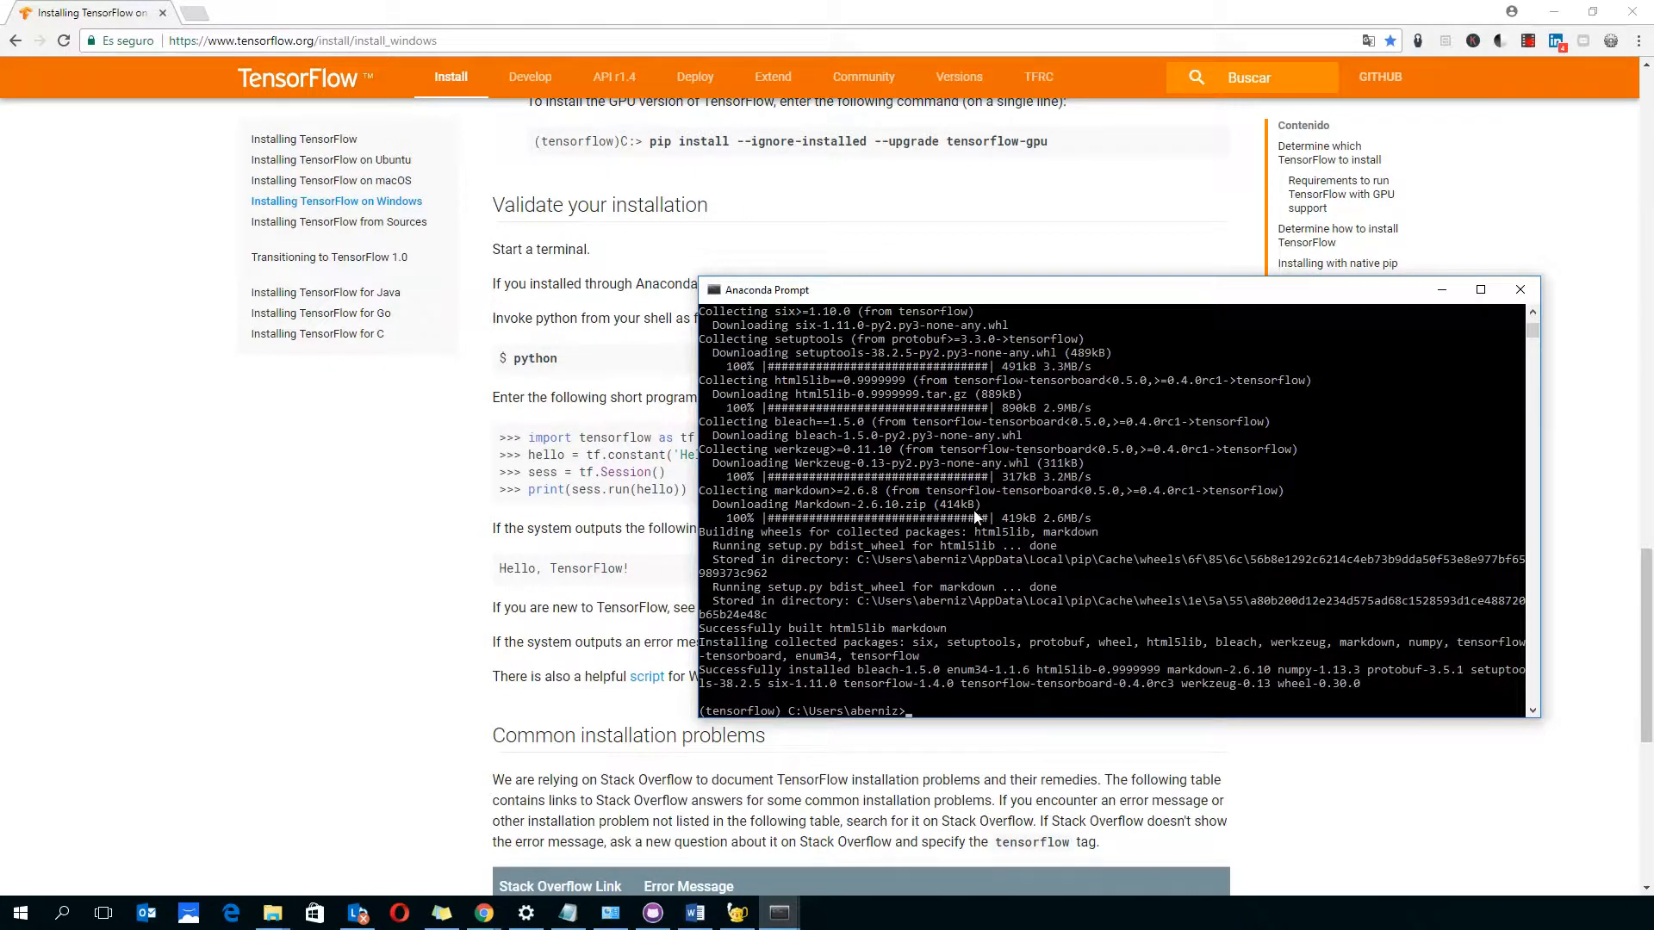
Step: Run idle at the (tensorflow) prompt and move the prompt window aside
{"action": "type", "text": "idle"}
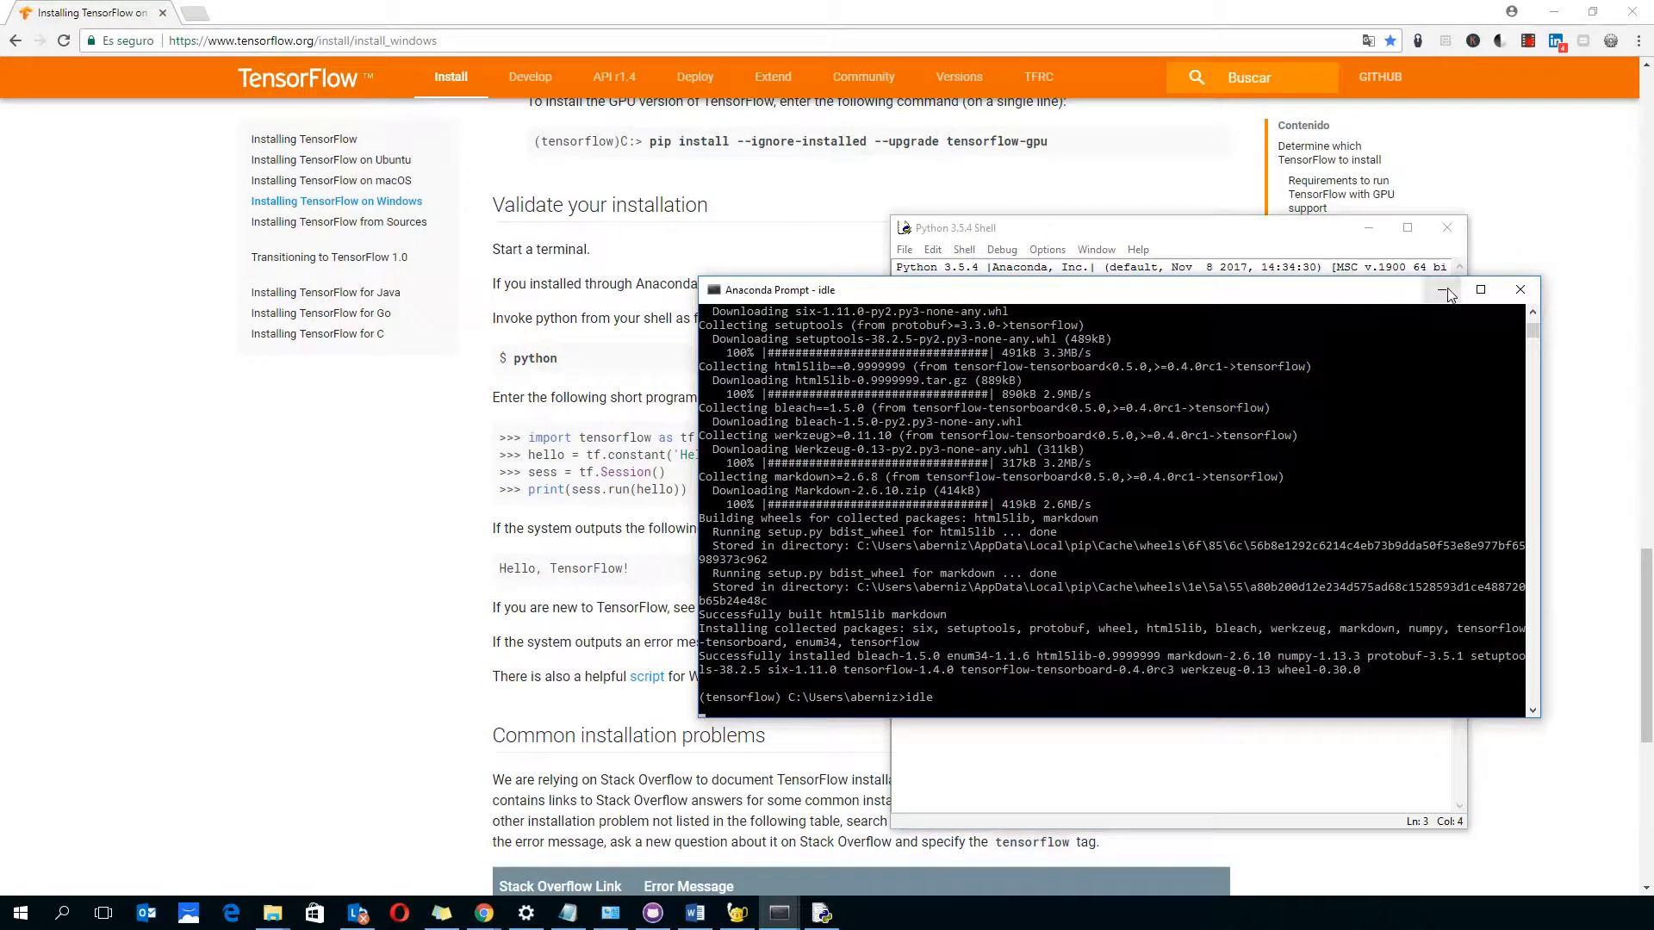
{"action": "left_click", "coordinate": [1449, 289]}
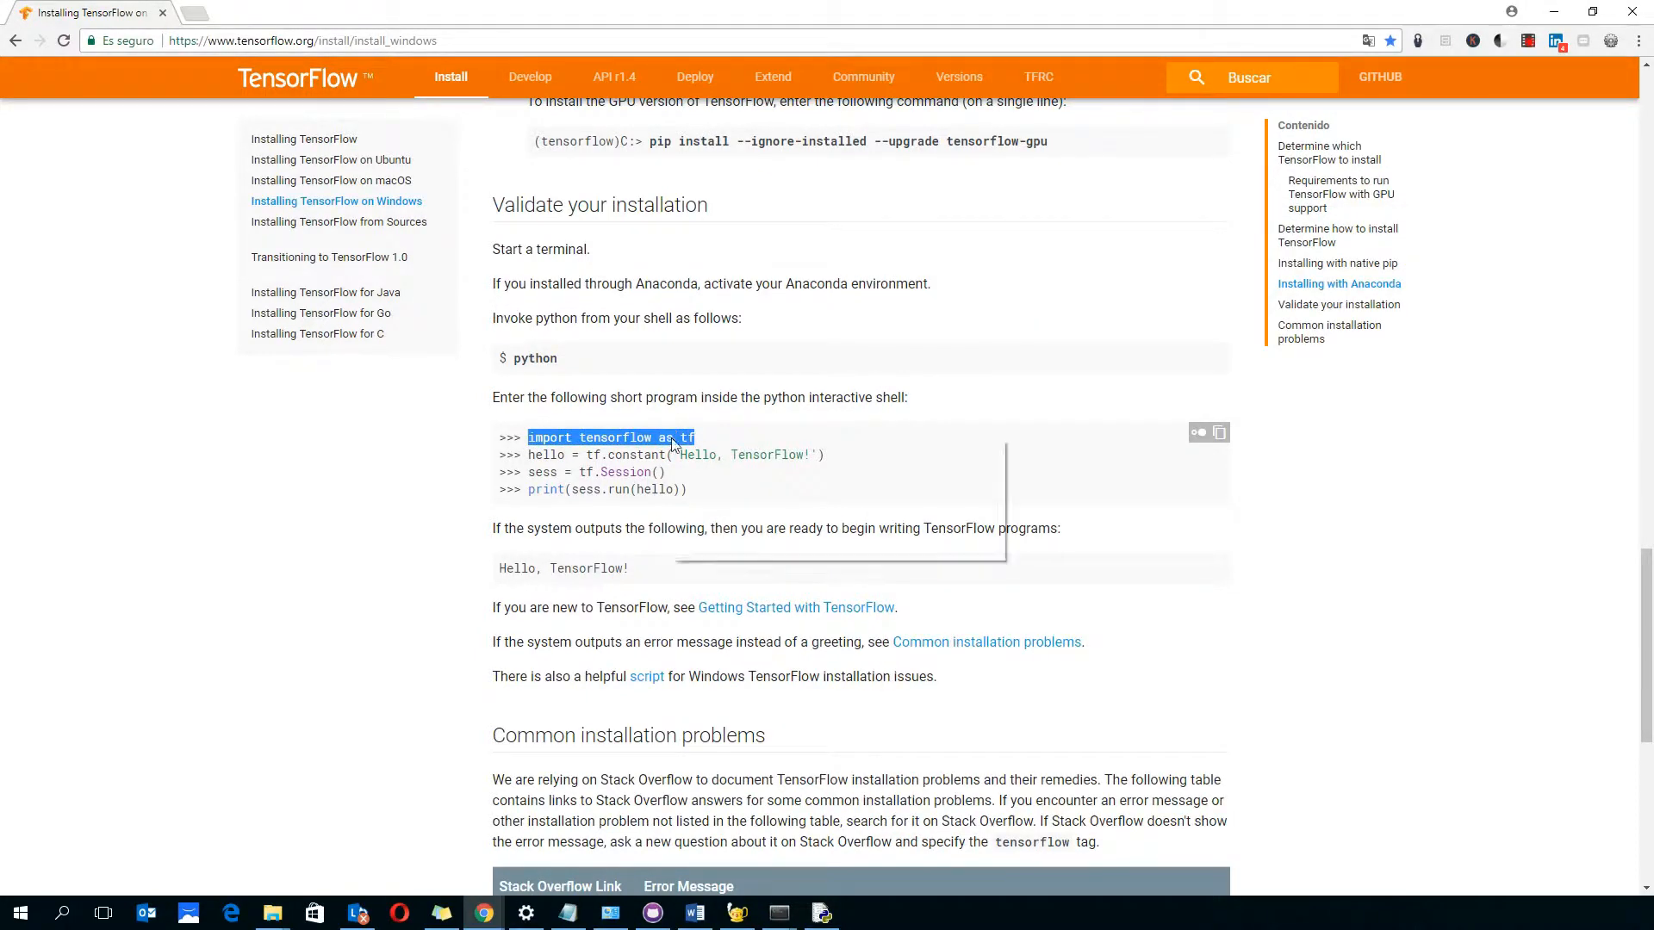
Step: In the IDLE shell, import tensorflow as tf and run hello = tf.constant('Hello, TensorFlow!')
{"action": "left_click", "coordinate": [820, 913]}
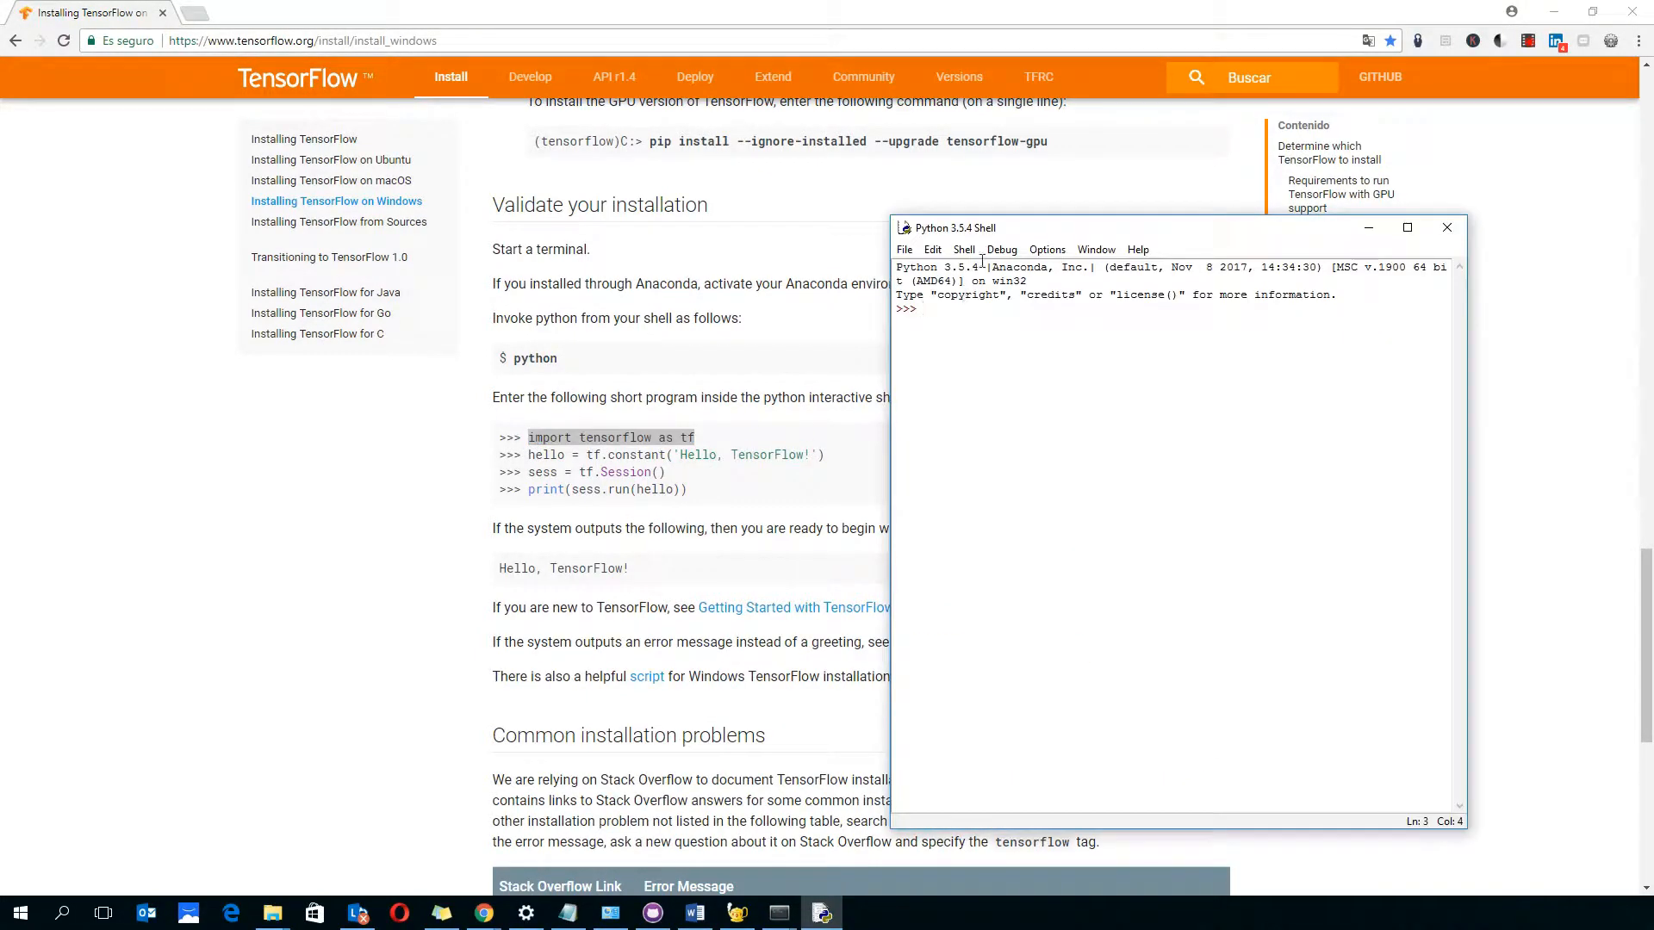
{"action": "left_click", "coordinate": [904, 228]}
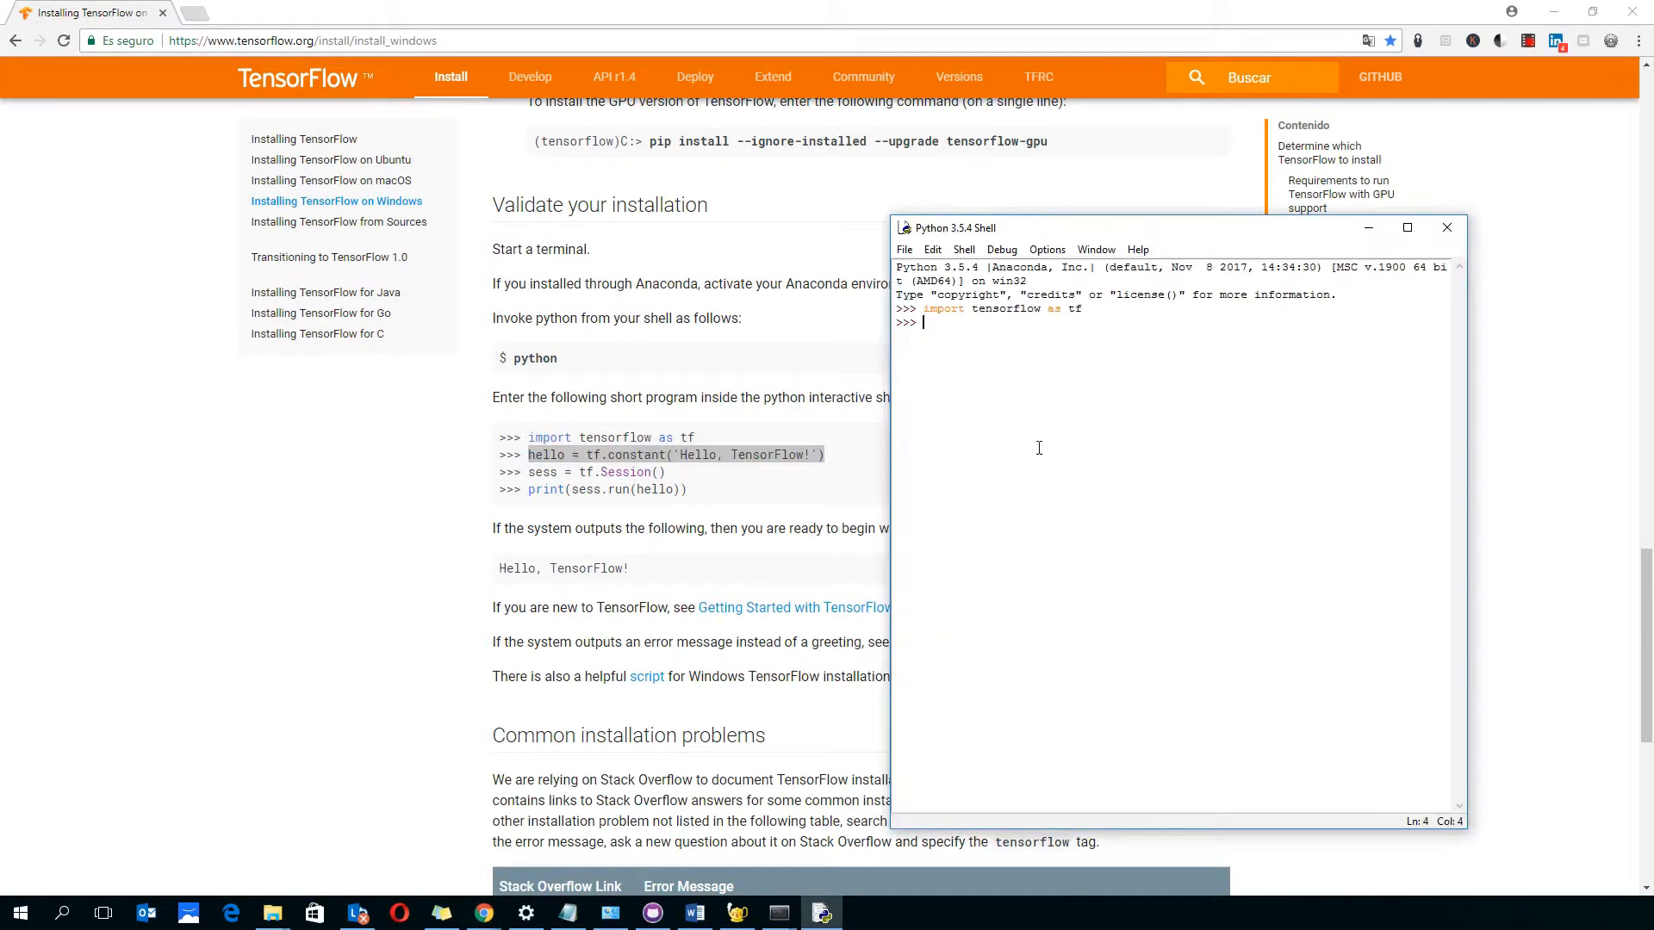
{"action": "type", "text": "hello = tf.constant('Hello, TensorFlow!')"}
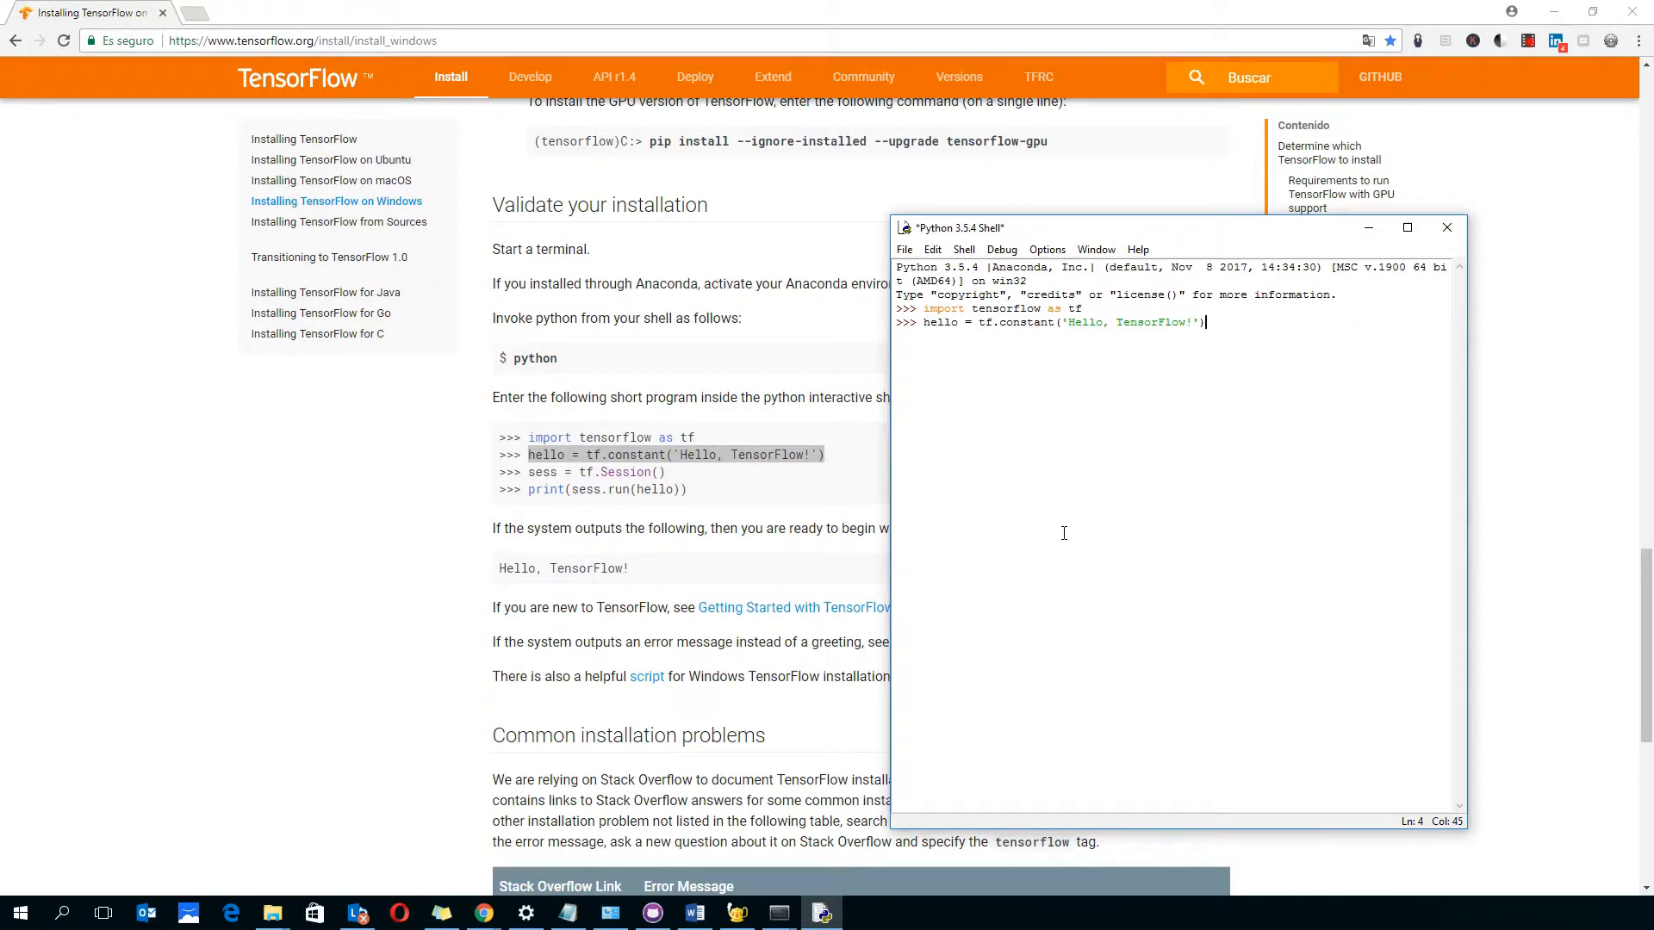
{"action": "key", "text": "enter"}
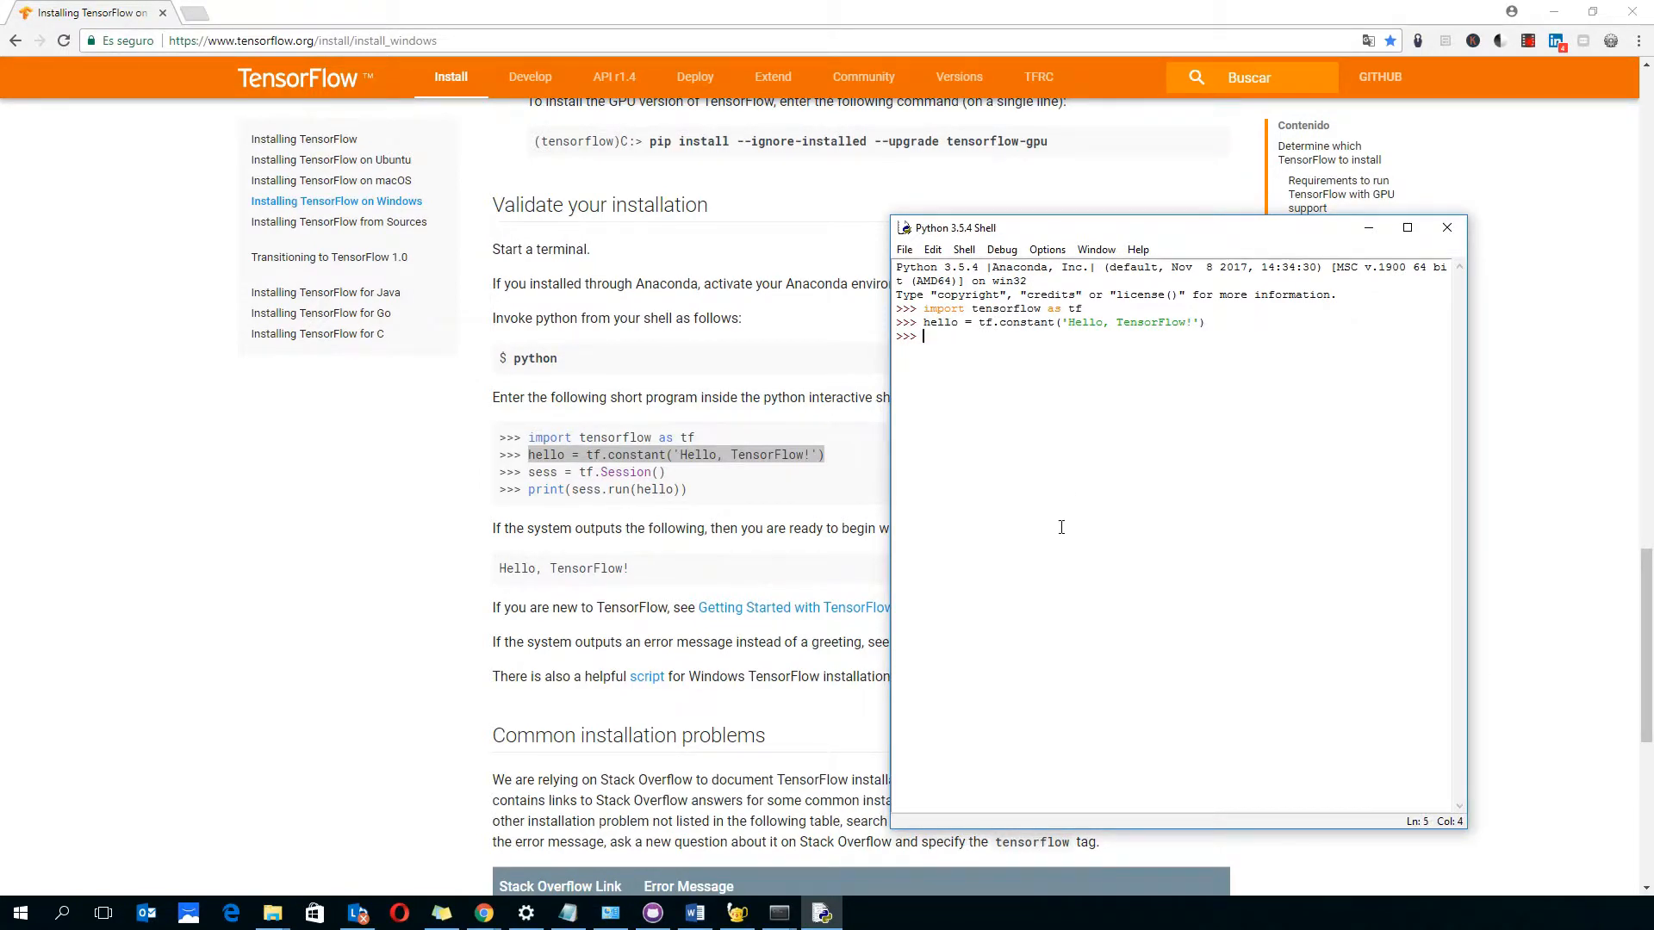